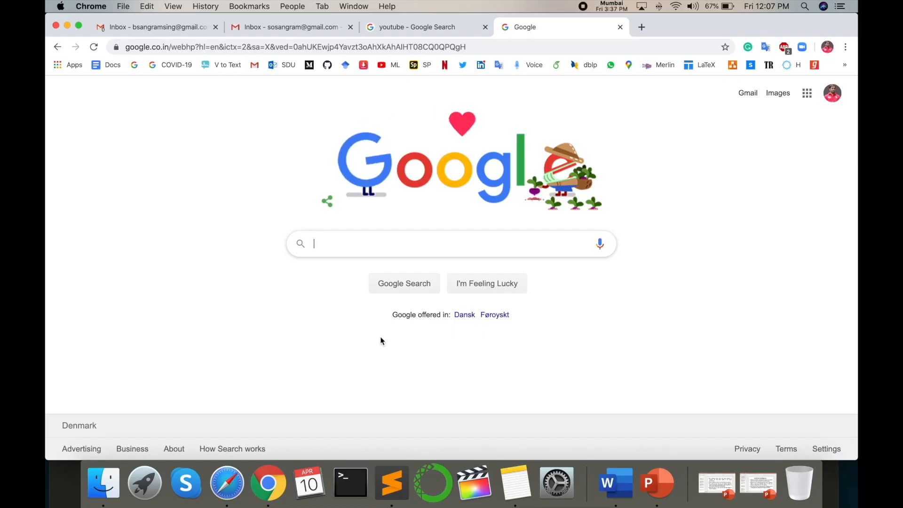
Search Google for 'webex' to list the official WebEx site and quick links.
text(webex)
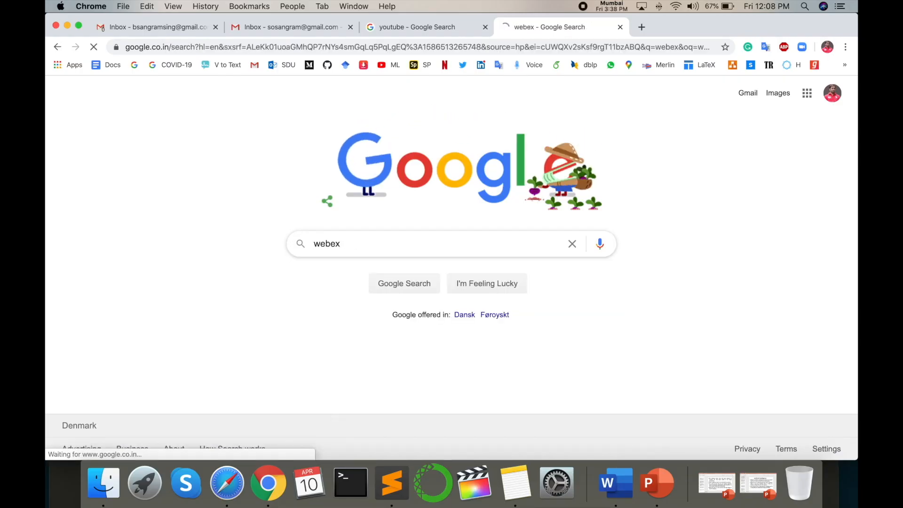
key(Enter)
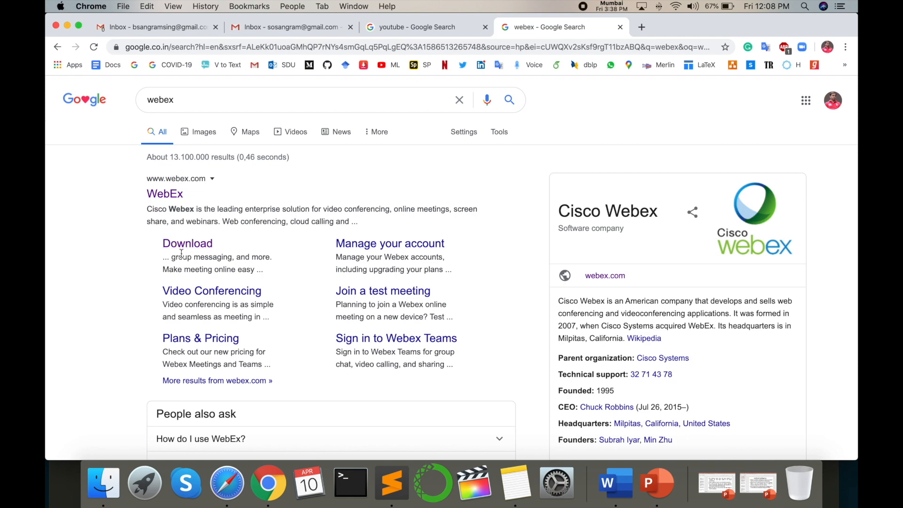
From the Download sitelink, download Webex Meetings for macOS as webexapp (1).dmg.
click(187, 243)
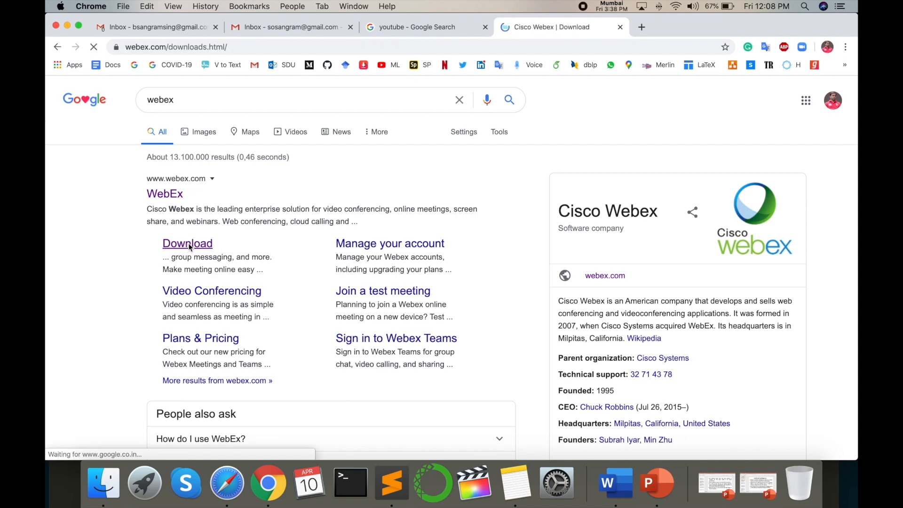
click(186, 243)
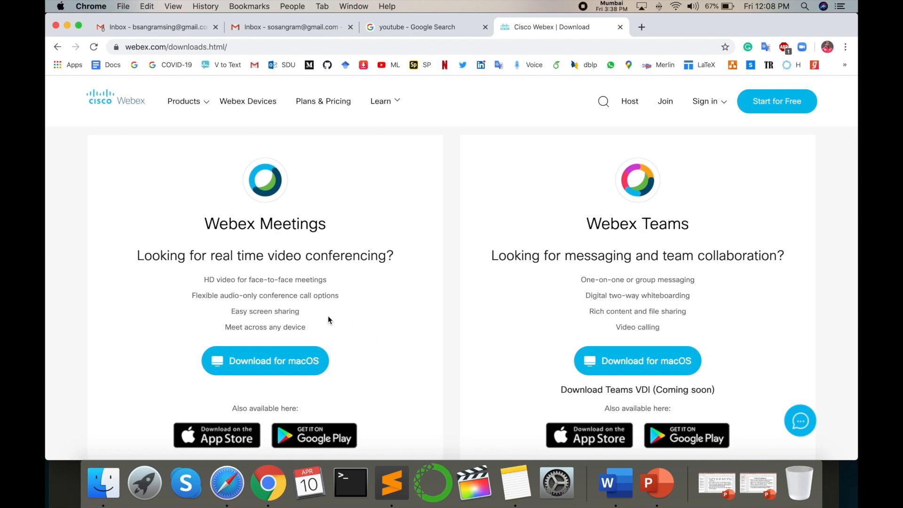
scroll(down, 3)
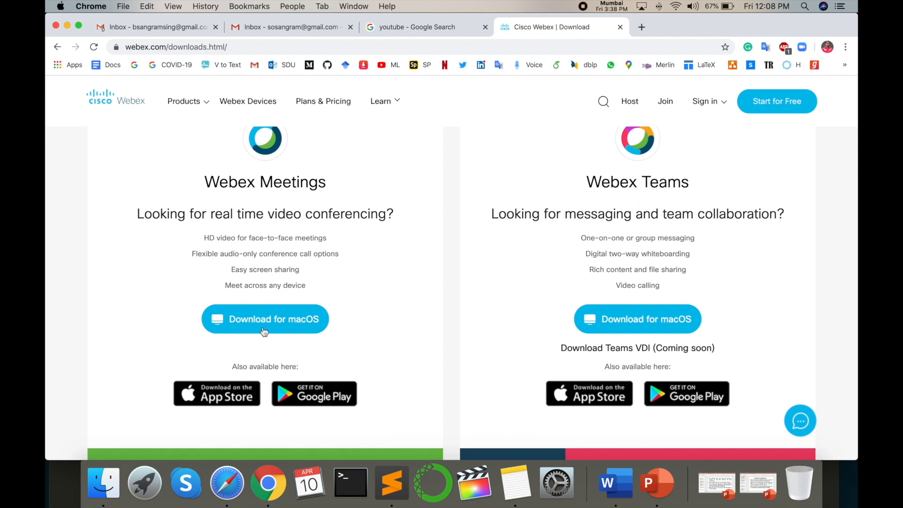
mouse_move(270, 329)
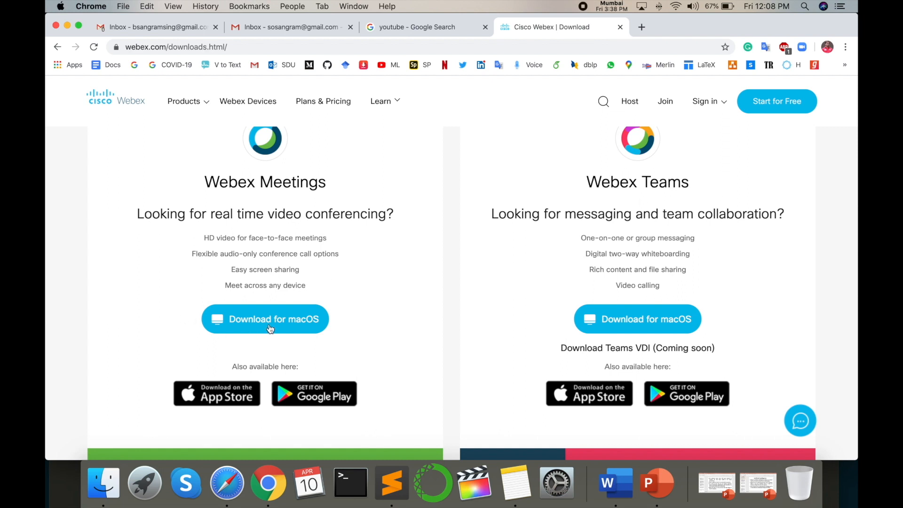
mouse_move(317, 324)
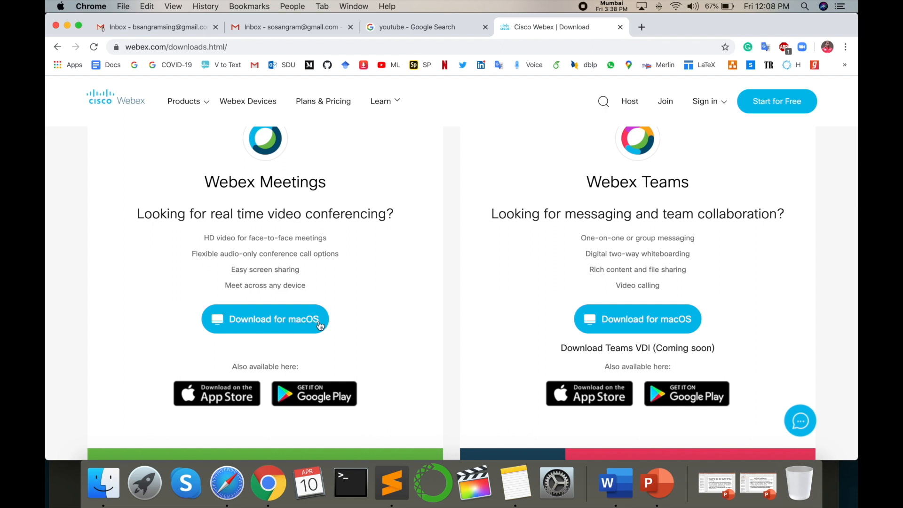
mouse_move(312, 323)
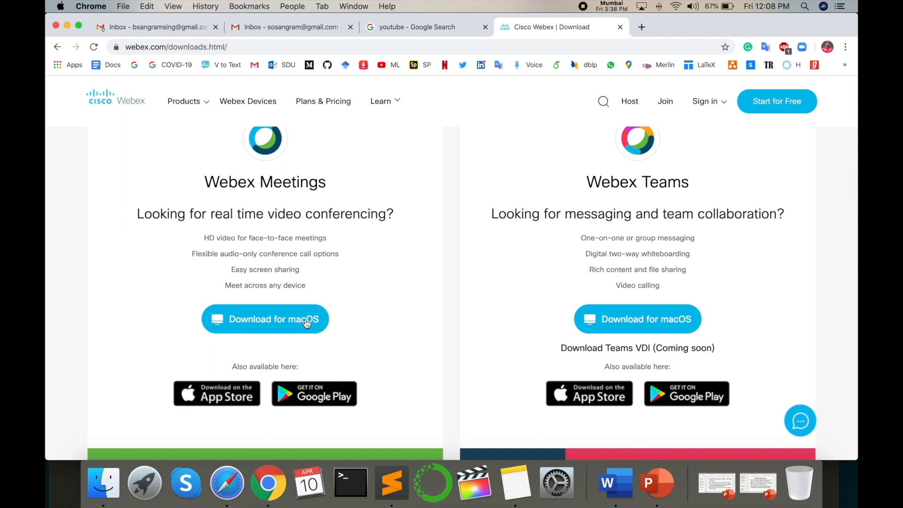
click(265, 319)
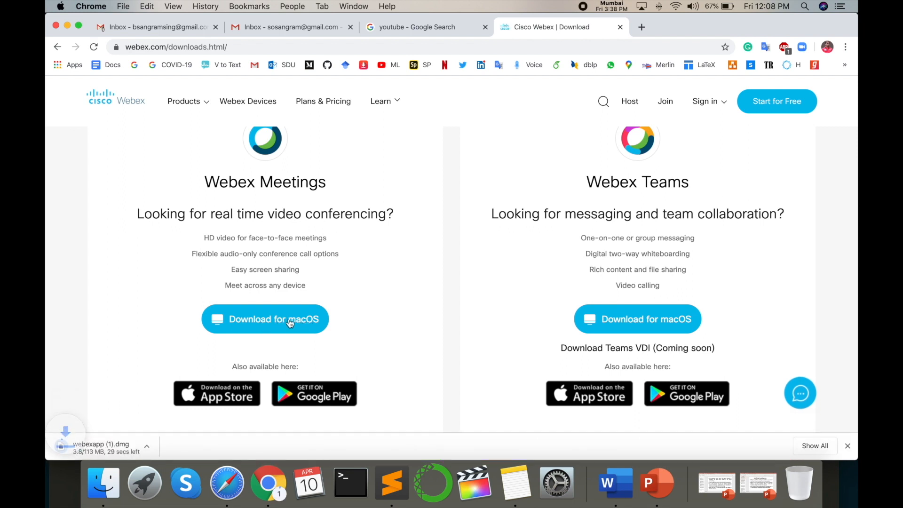
click(264, 318)
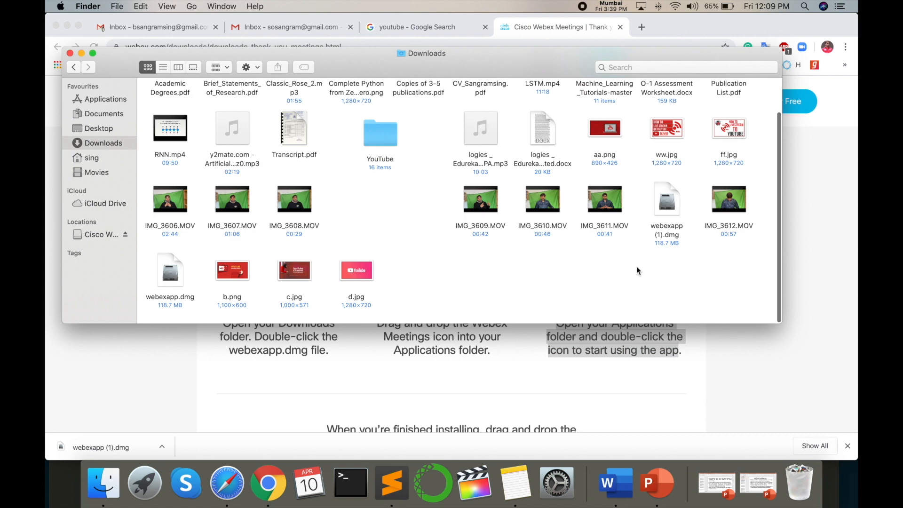
mouse_move(667, 214)
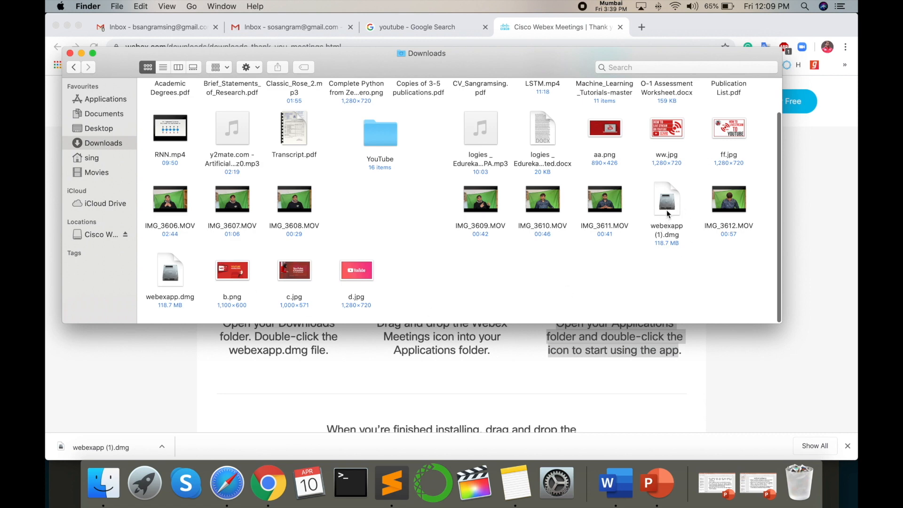
Mount webexapp (1).dmg from Downloads to reveal Cisco Webex Meetings.pkg.
click(665, 200)
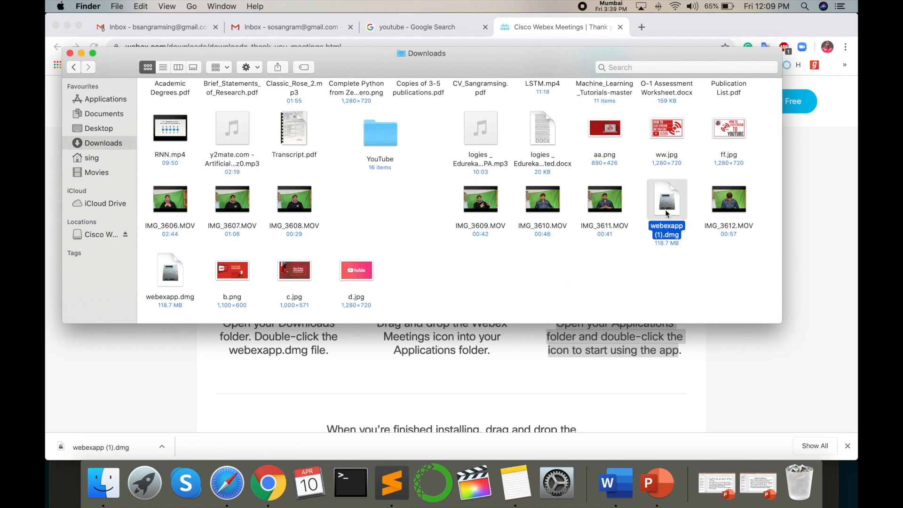
double_click(665, 199)
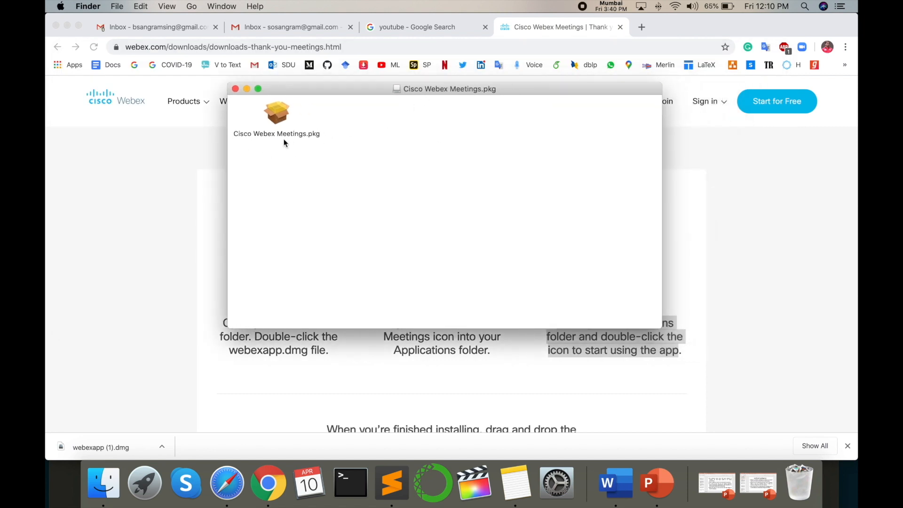
Run Cisco Webex Meetings.pkg through a standard install and close the finished installer.
double_click(276, 112)
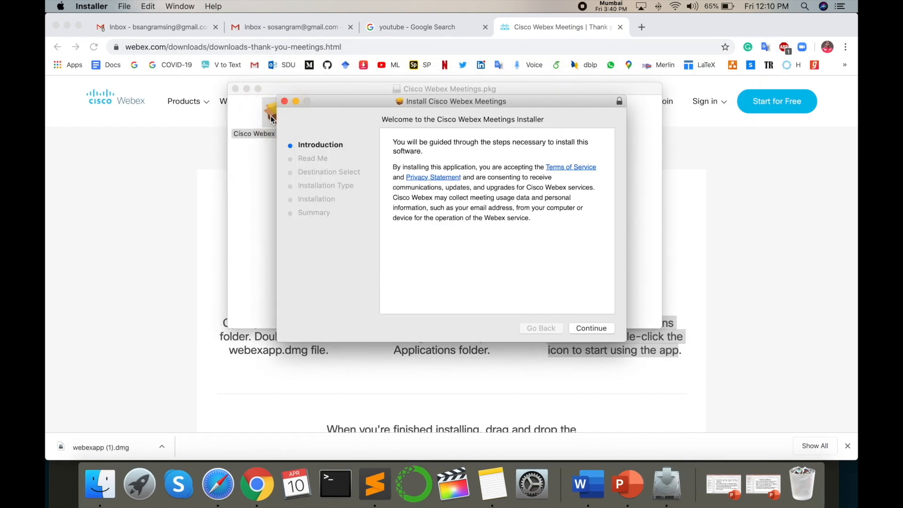
mouse_move(436, 191)
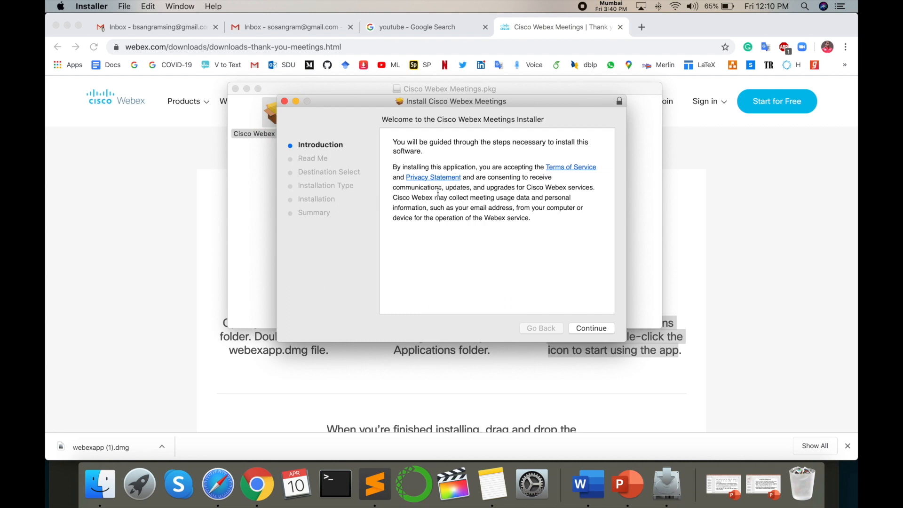
click(590, 327)
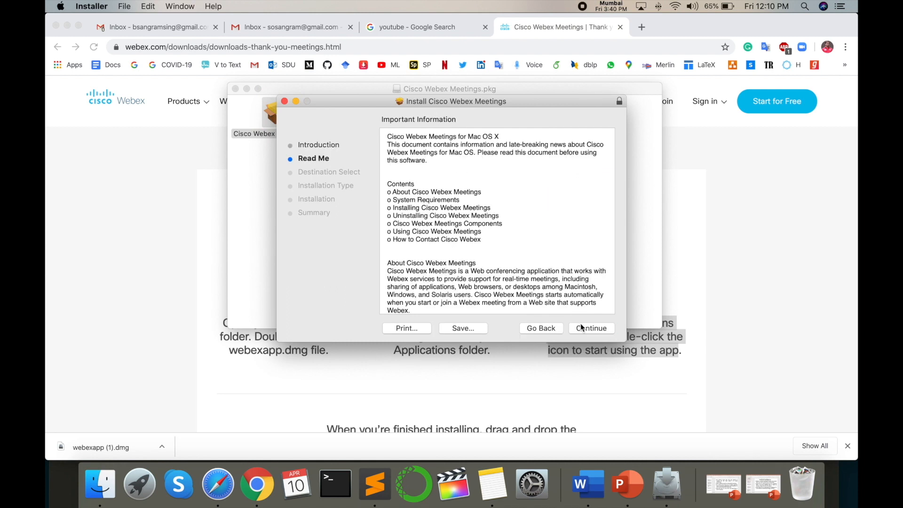
click(591, 327)
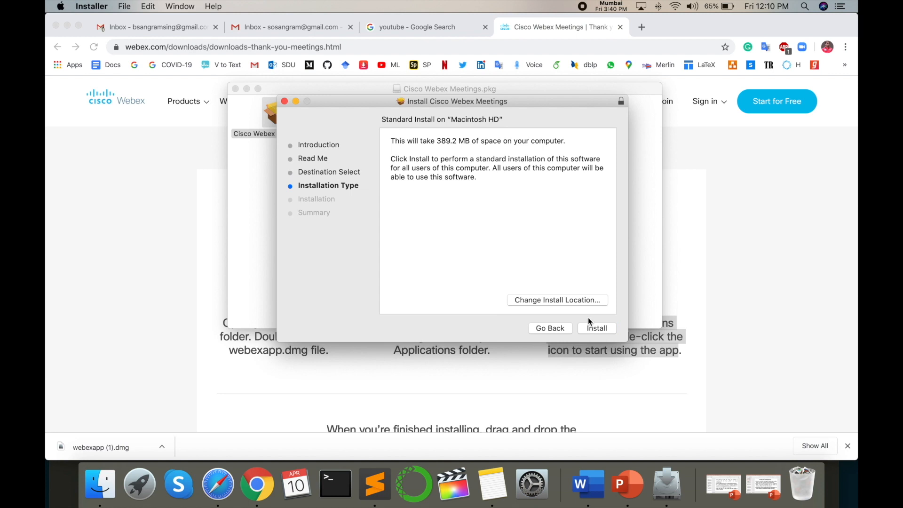
click(596, 327)
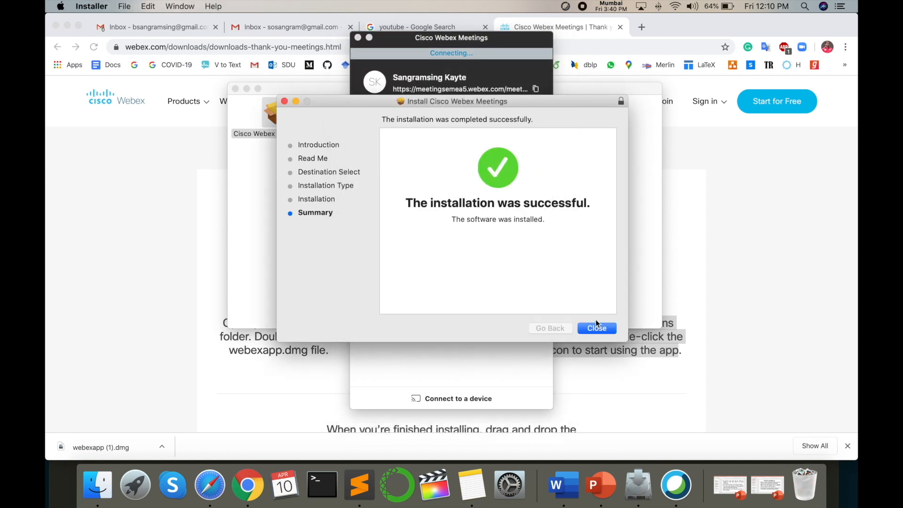
click(596, 328)
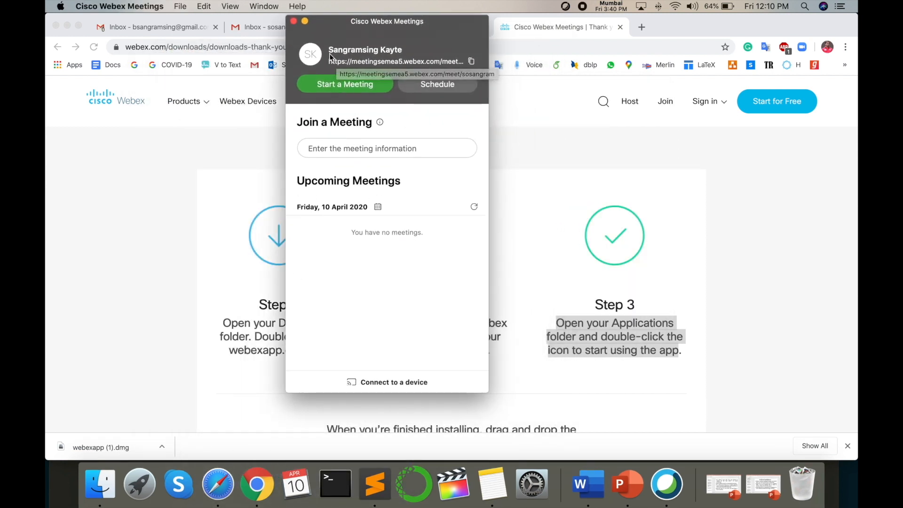
mouse_move(542, 160)
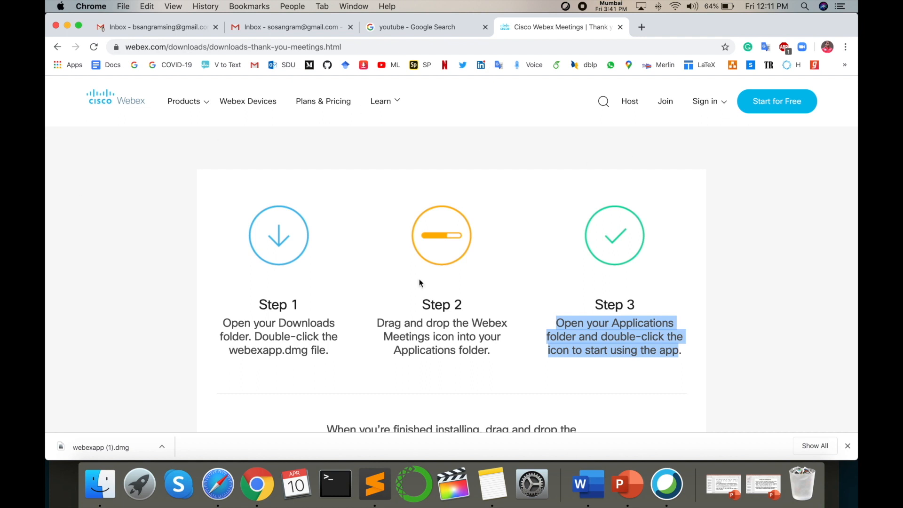
mouse_move(565, 137)
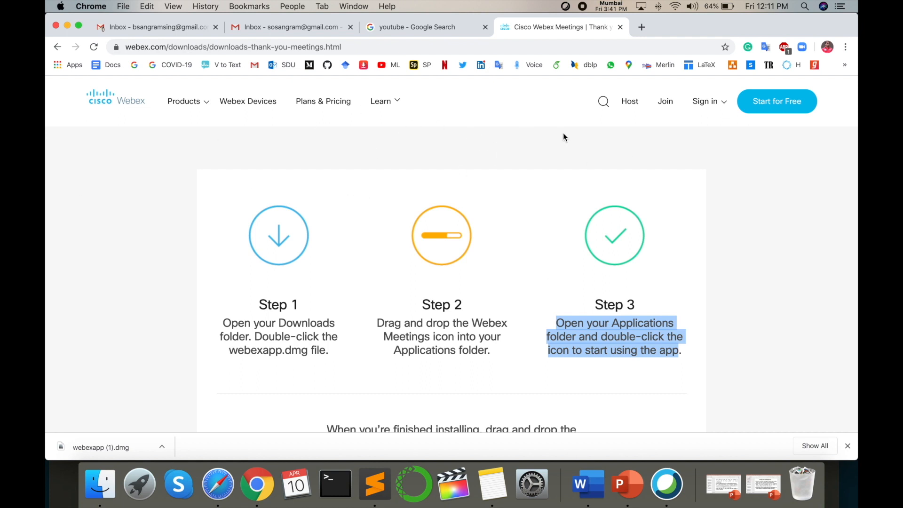
mouse_move(567, 174)
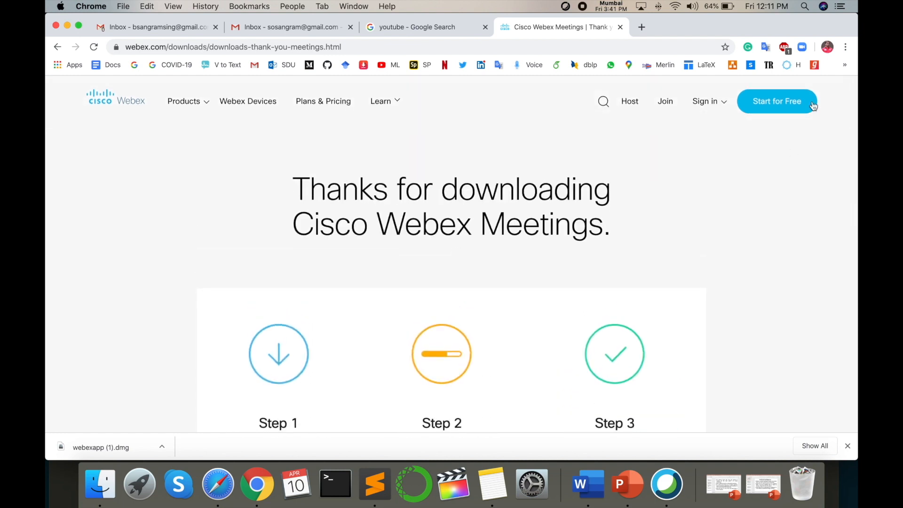
mouse_move(664, 100)
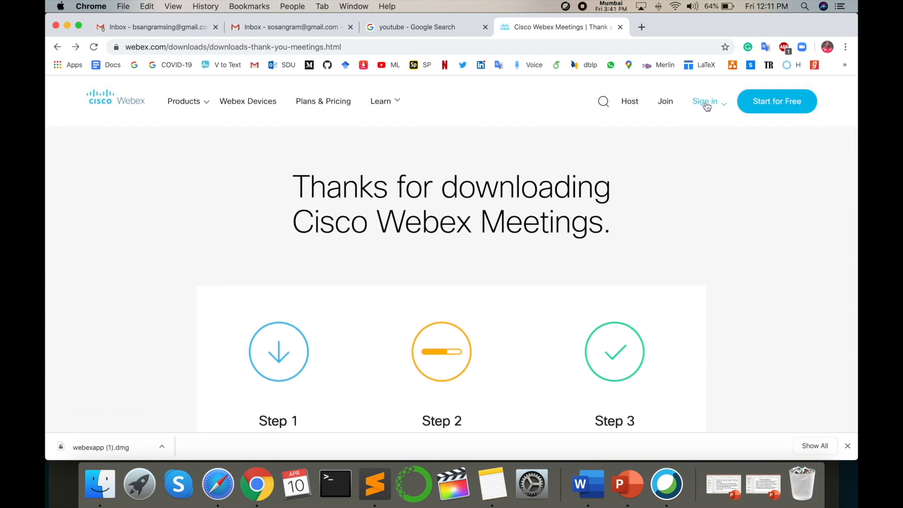
From the Webex Sign In page, follow the Sign up link for a free account.
click(704, 101)
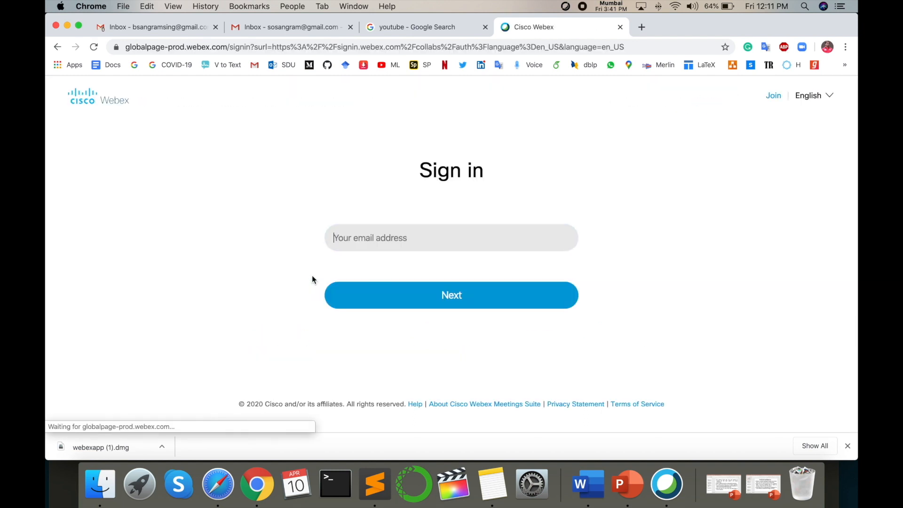
click(451, 237)
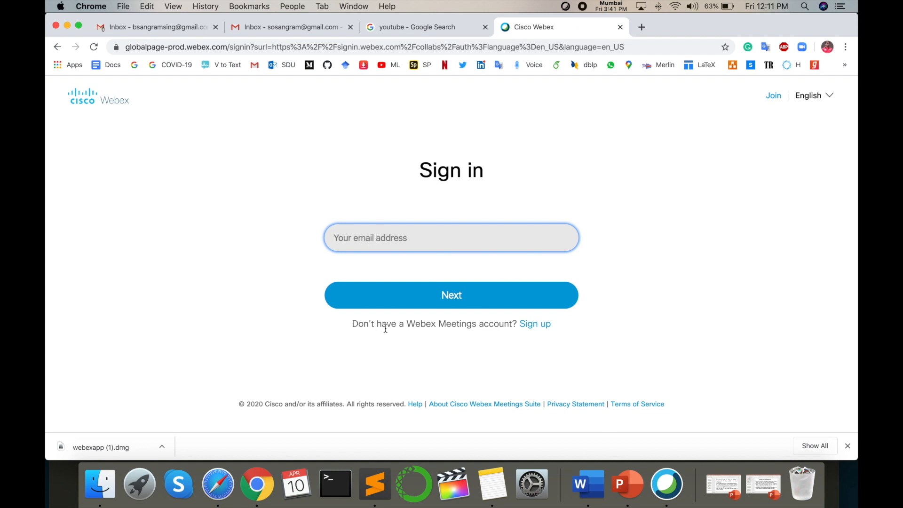
click(534, 323)
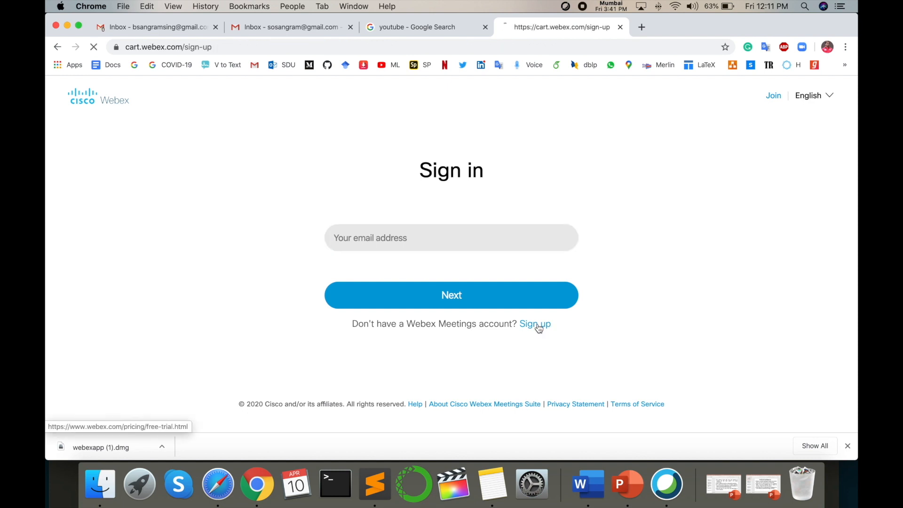
click(534, 324)
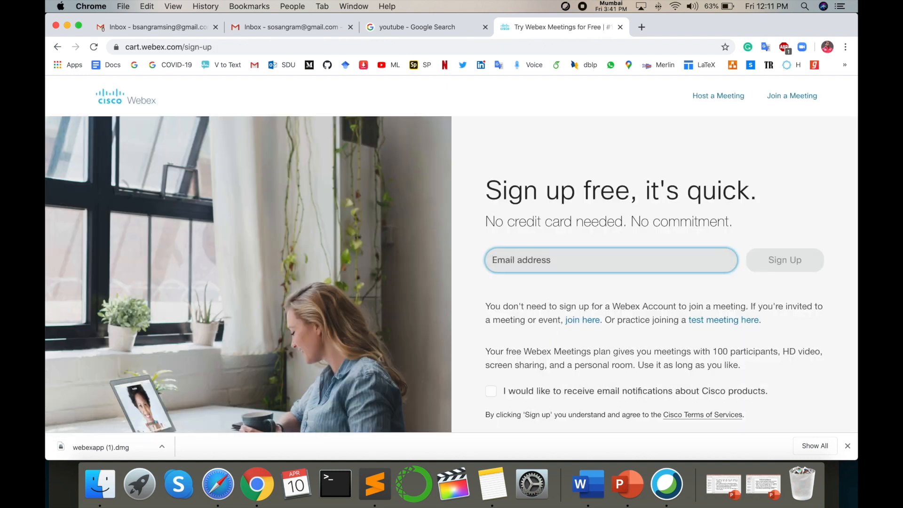
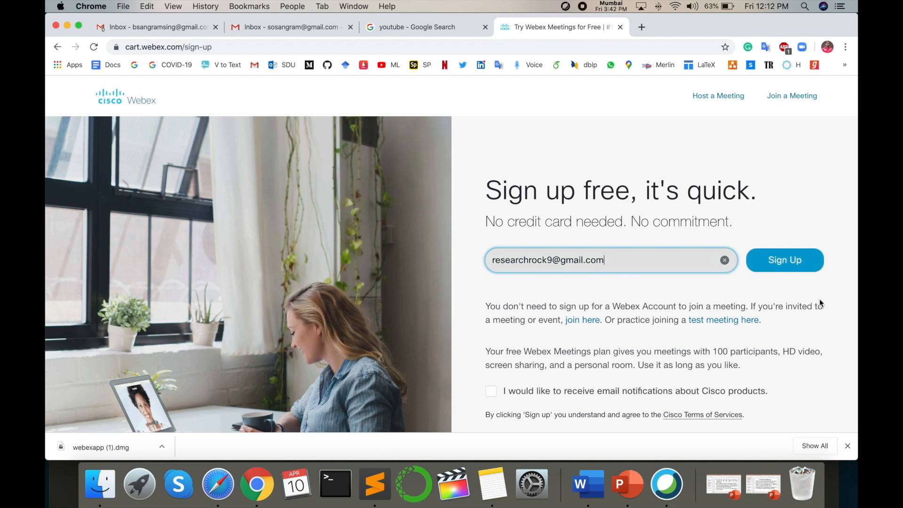
click(784, 260)
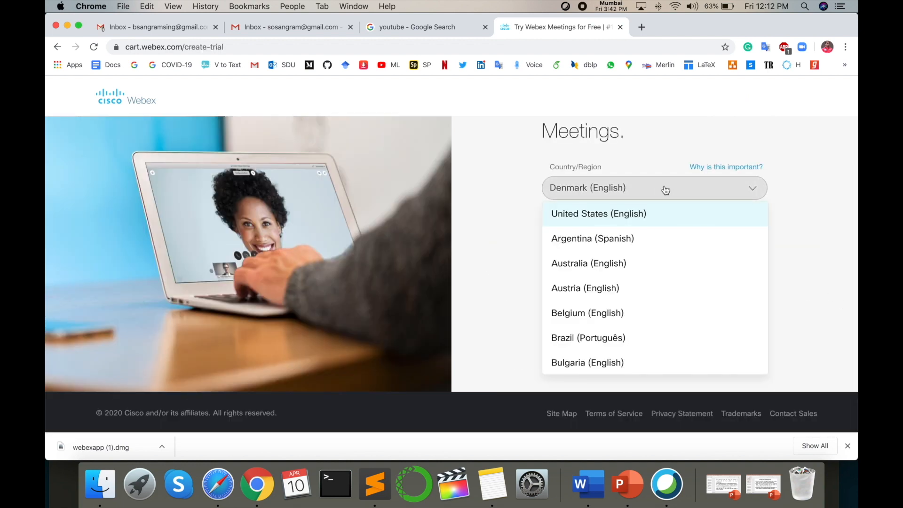
scroll(down, 3)
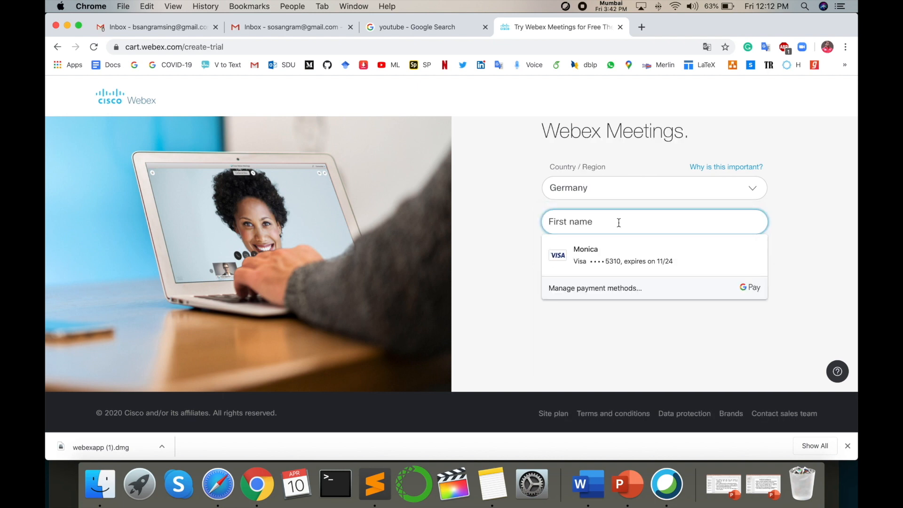
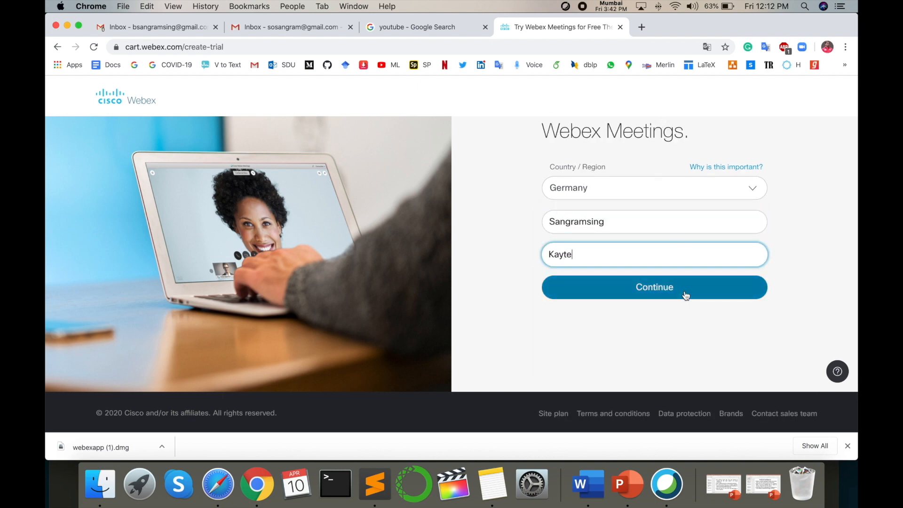
click(654, 287)
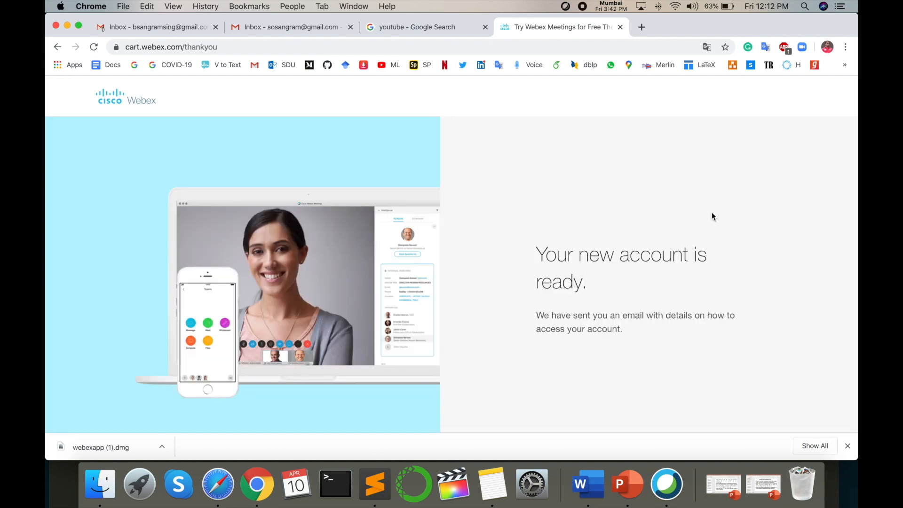
Sign in to Gmail in a new tab and read the Cisco Webex welcome email.
click(640, 26)
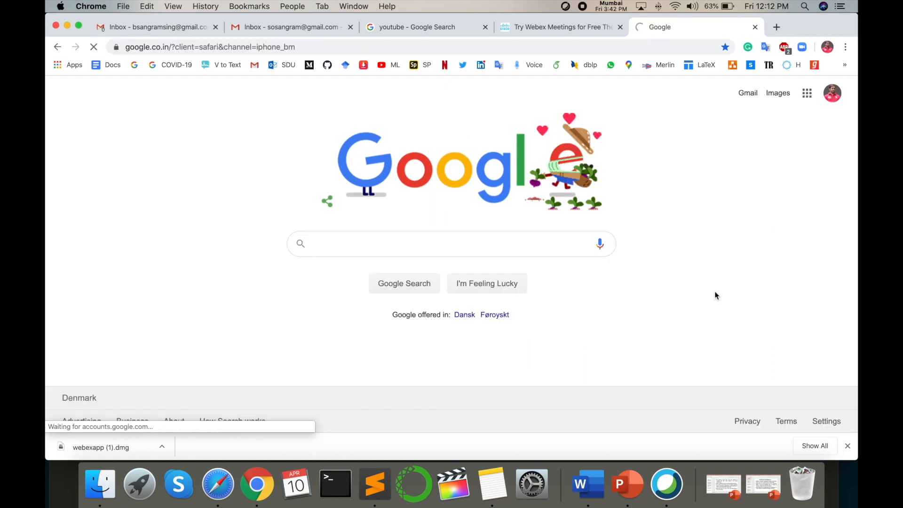
click(831, 93)
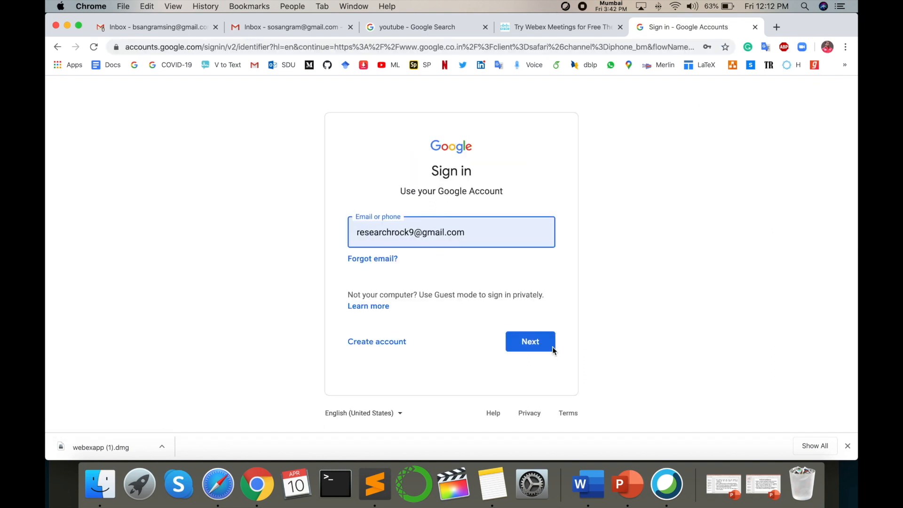
click(529, 340)
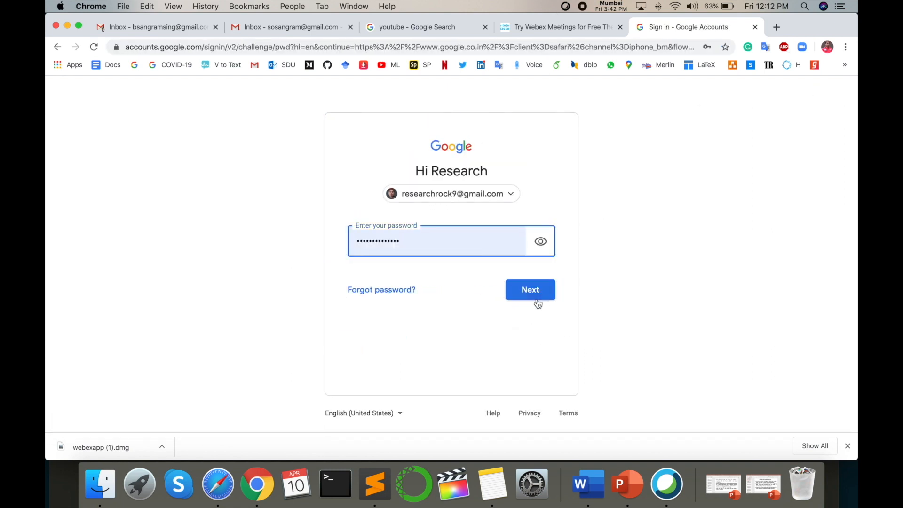
click(530, 288)
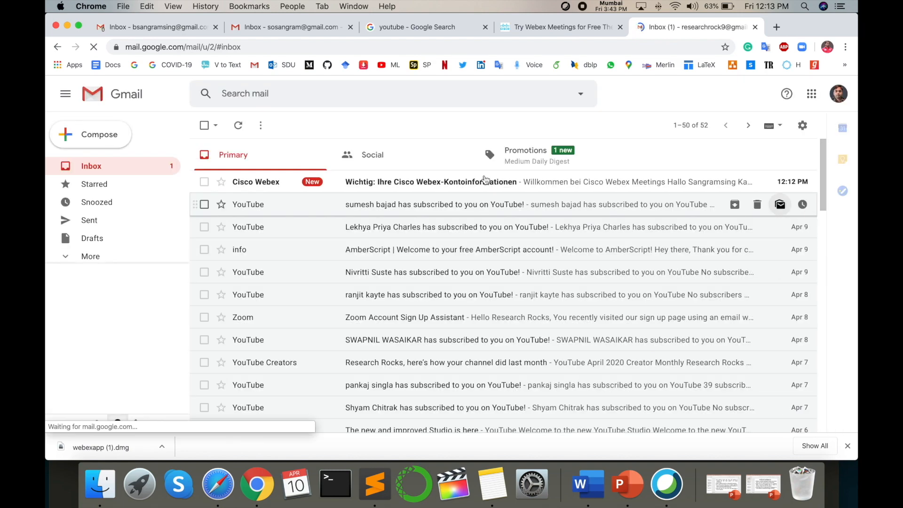
click(431, 181)
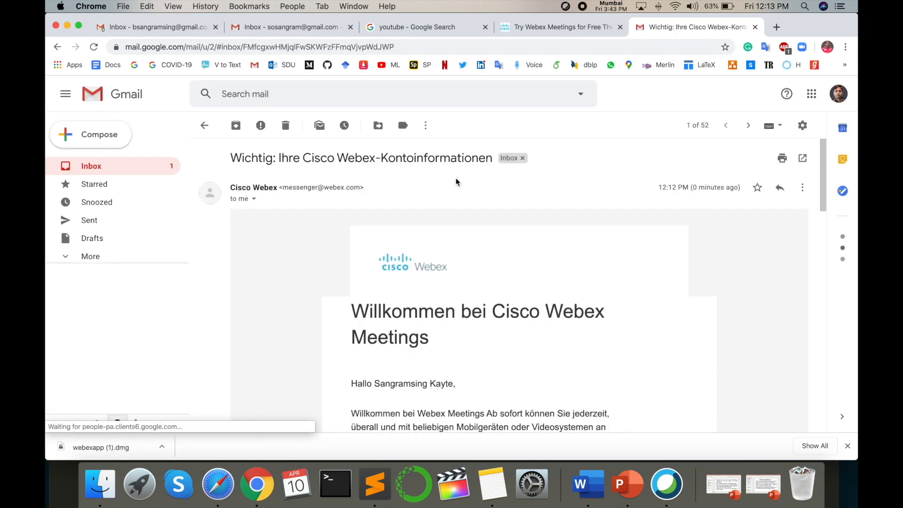
scroll(down, 3)
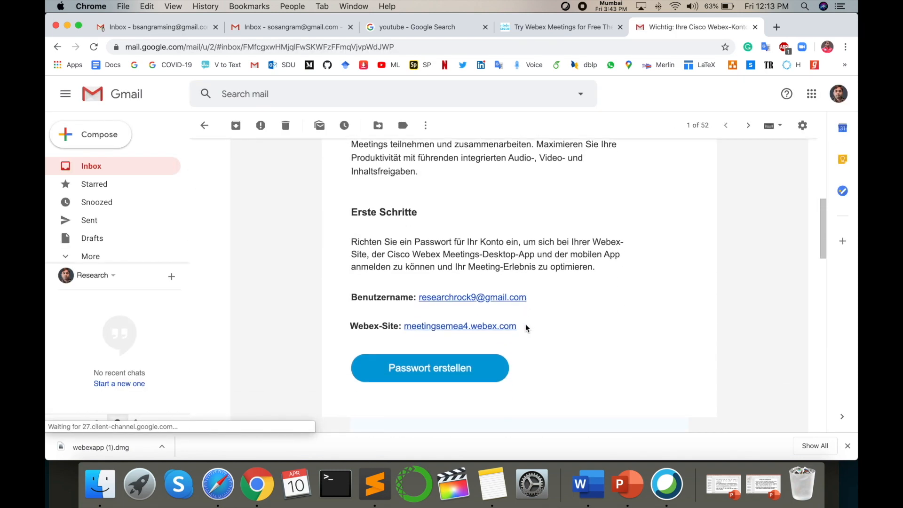
Translate the welcome email to English and set the account password via its 'create a password' link.
click(706, 47)
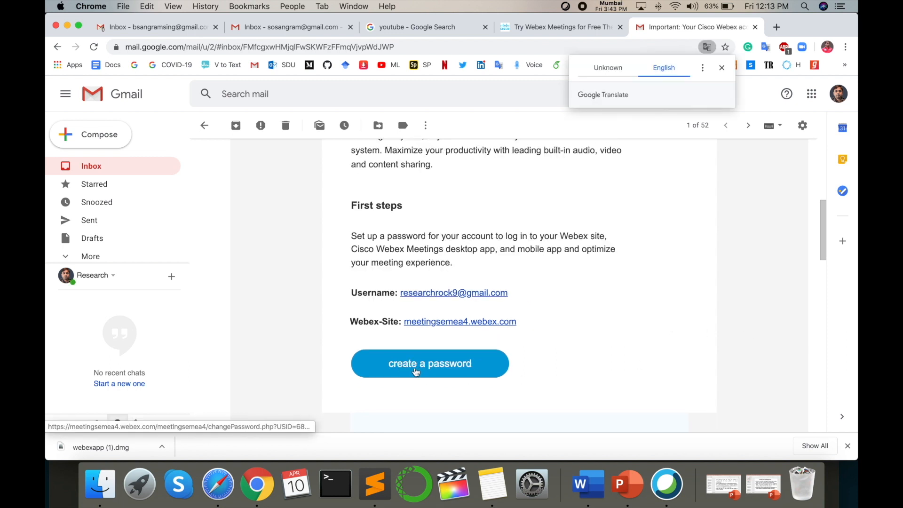
click(429, 363)
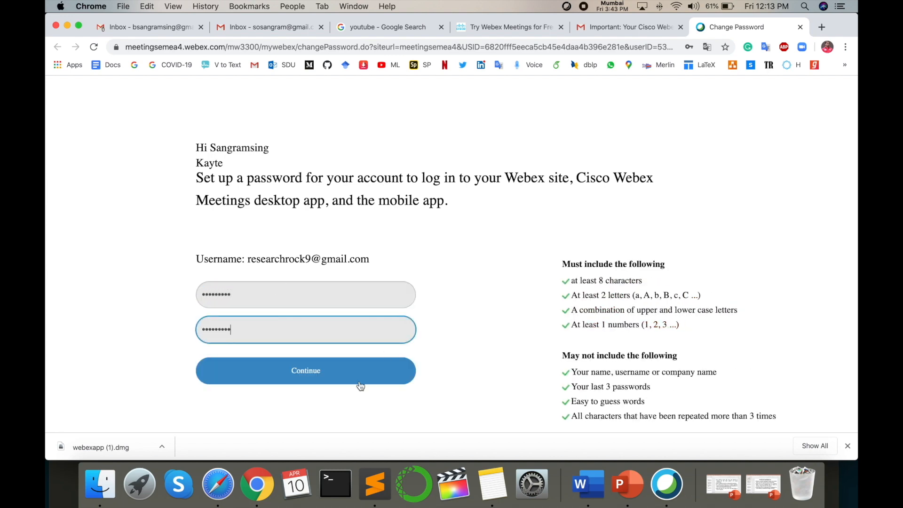
click(305, 370)
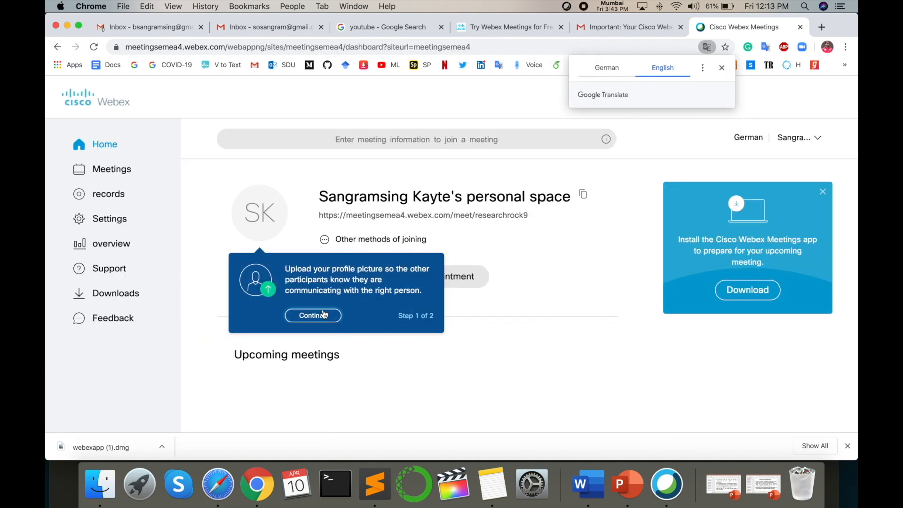
Review the Personal Room name, link and host PIN under Preferences > My Personal Room, then return Home.
click(312, 315)
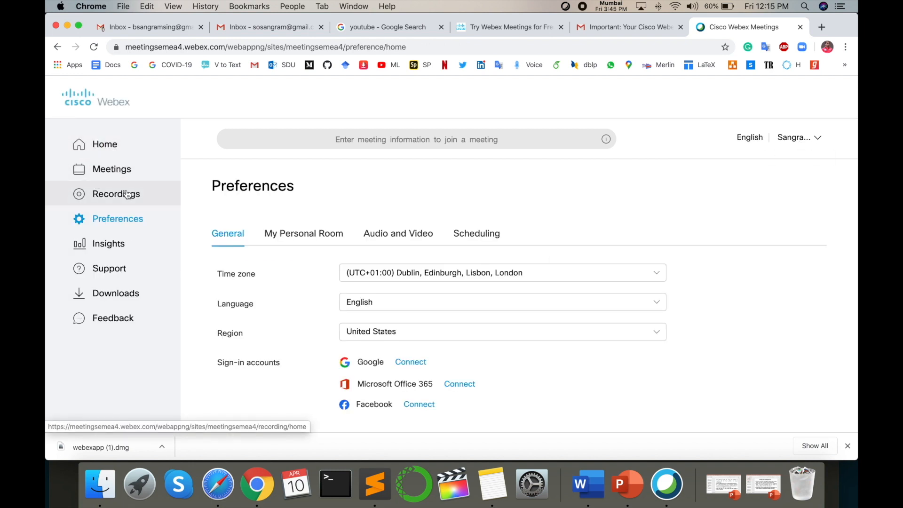
mouse_move(109, 243)
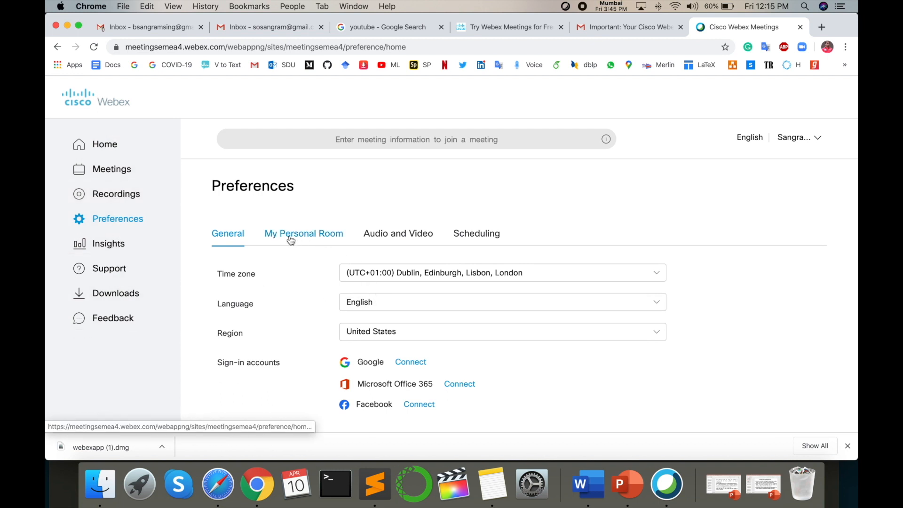
click(304, 234)
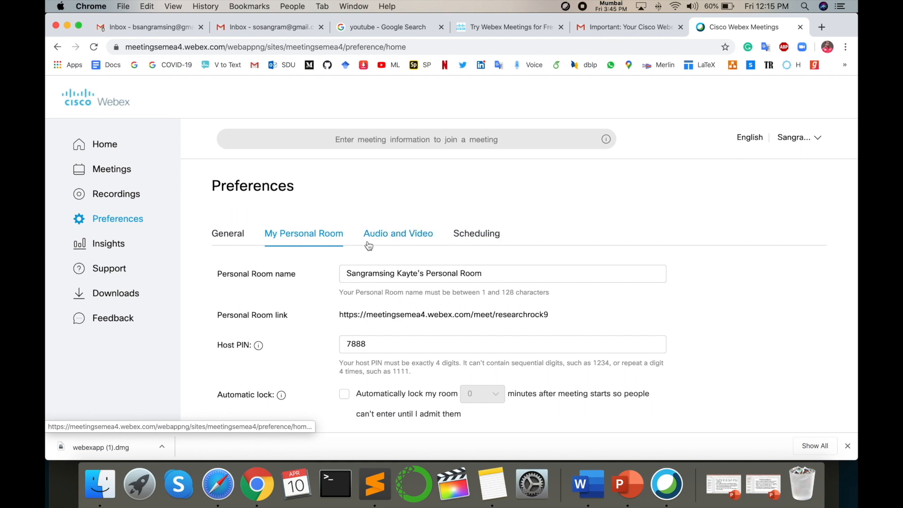
scroll(down, 3)
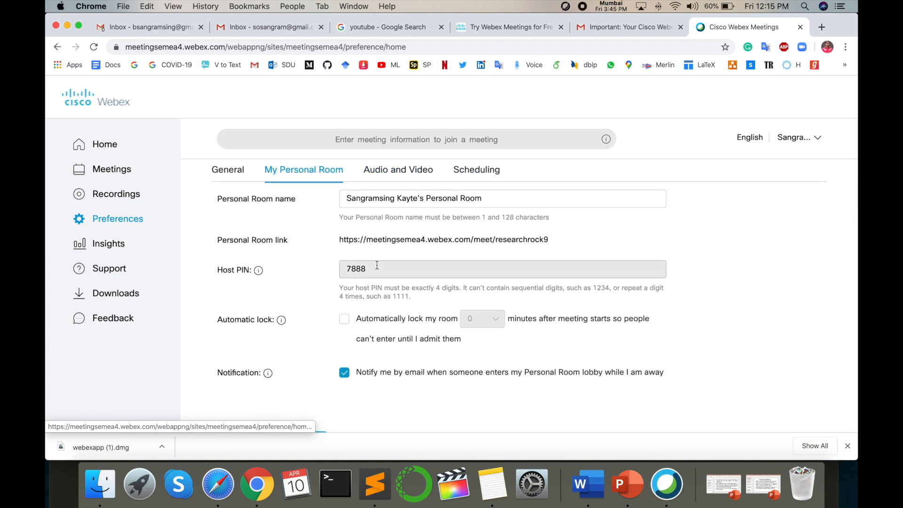
click(501, 268)
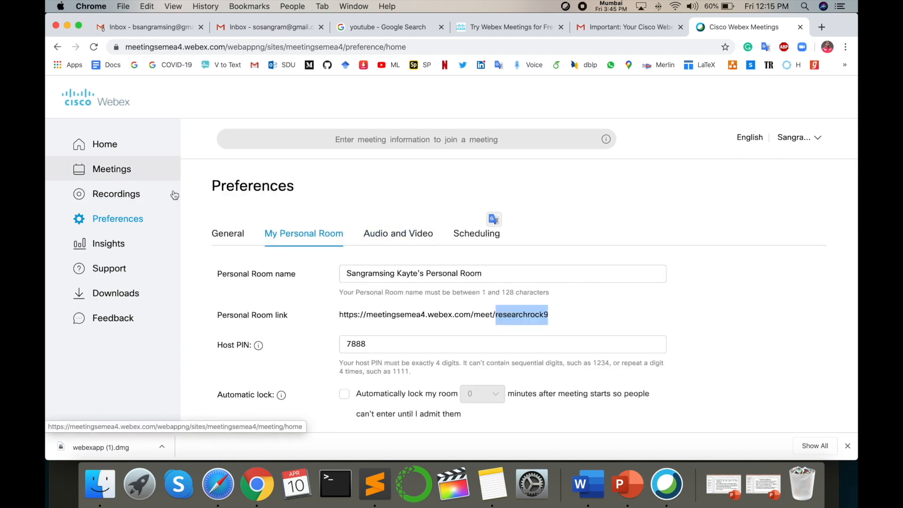
click(228, 234)
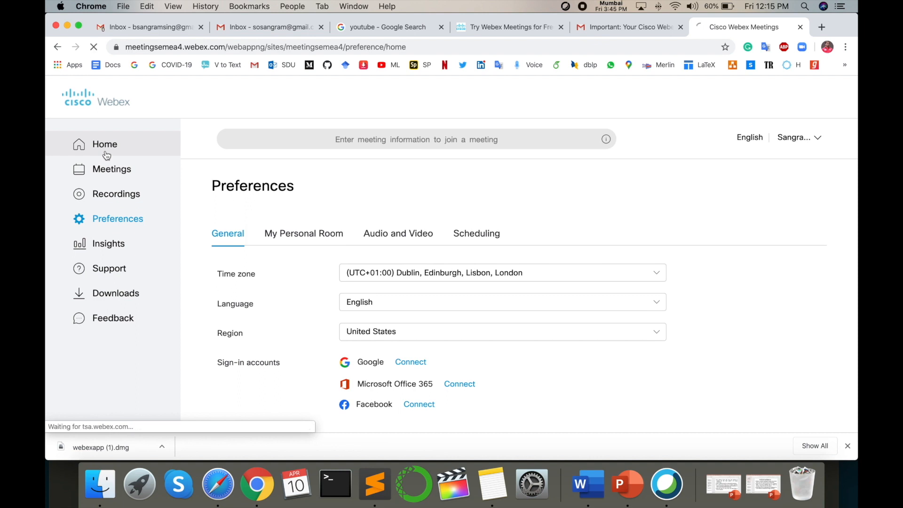
Start a meeting from Home and run the downloaded Webex.pkg desktop installer.
click(105, 144)
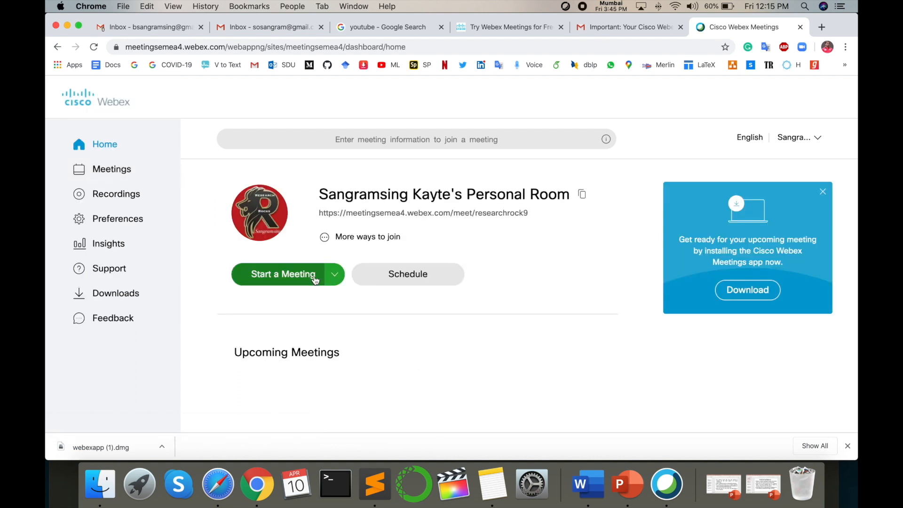
click(283, 274)
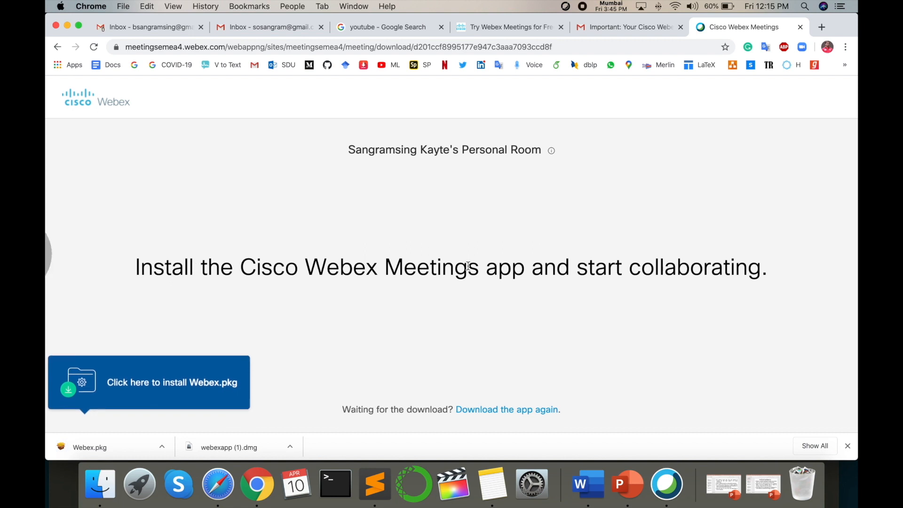
click(90, 447)
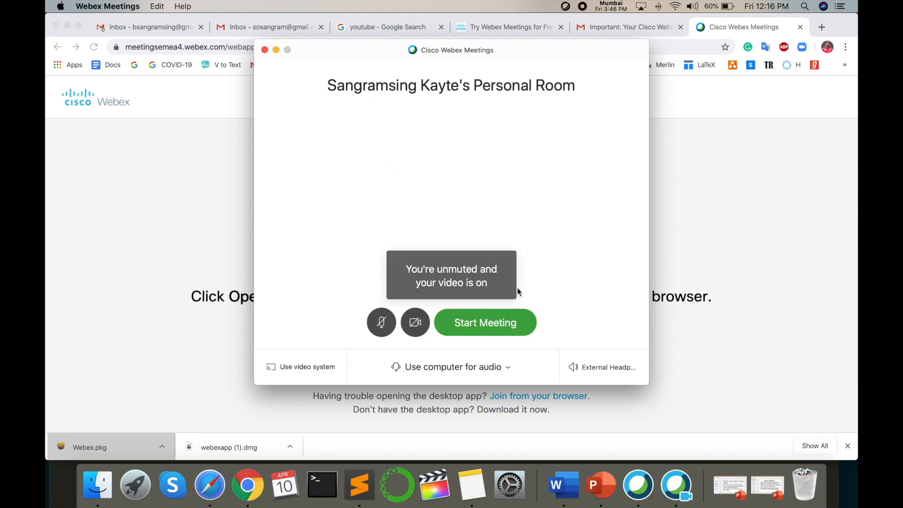
Turn the camera off, keep 'Use computer for audio', and start the Personal Room meeting.
click(415, 323)
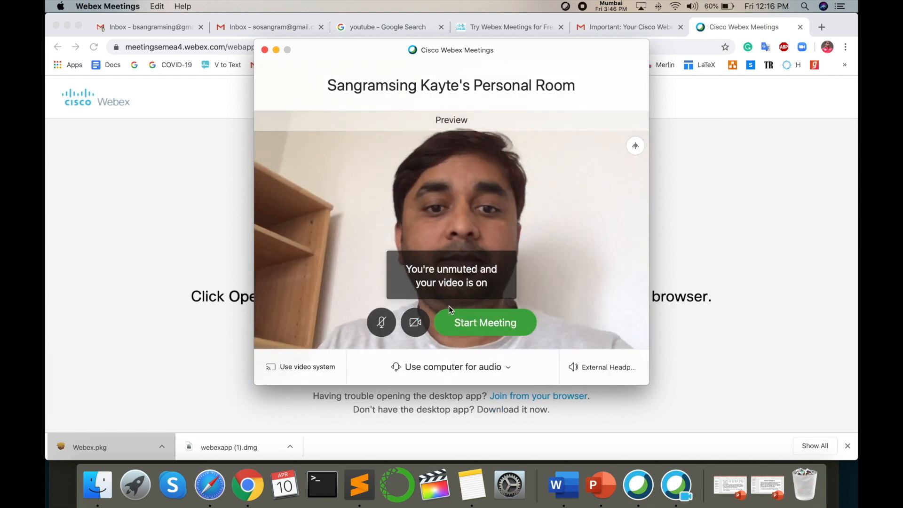
click(415, 323)
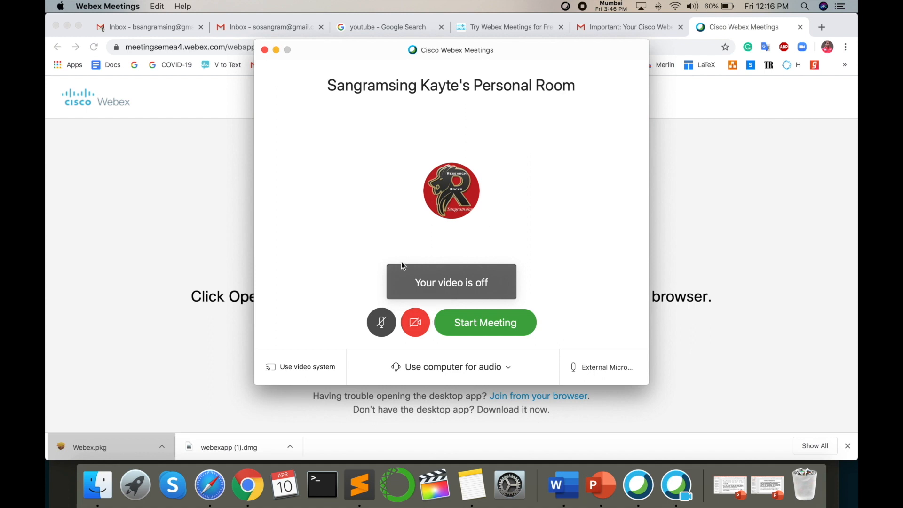
click(415, 321)
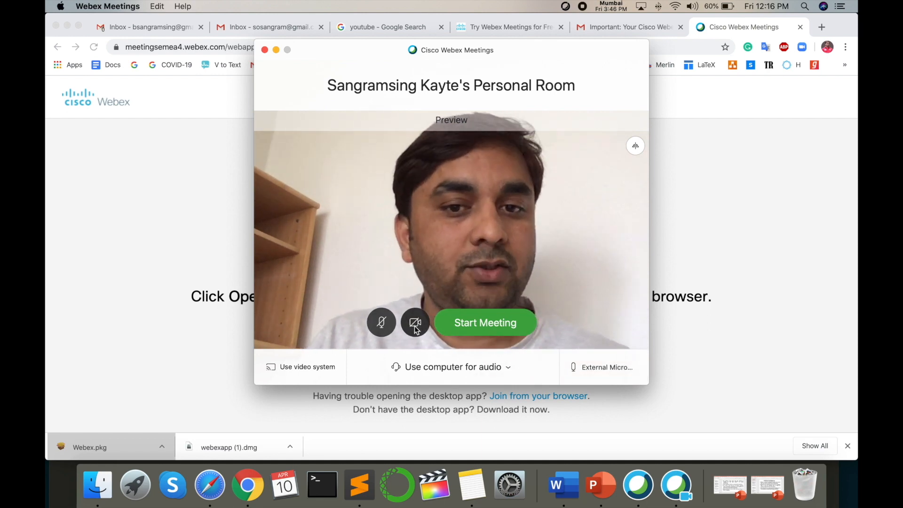
click(415, 323)
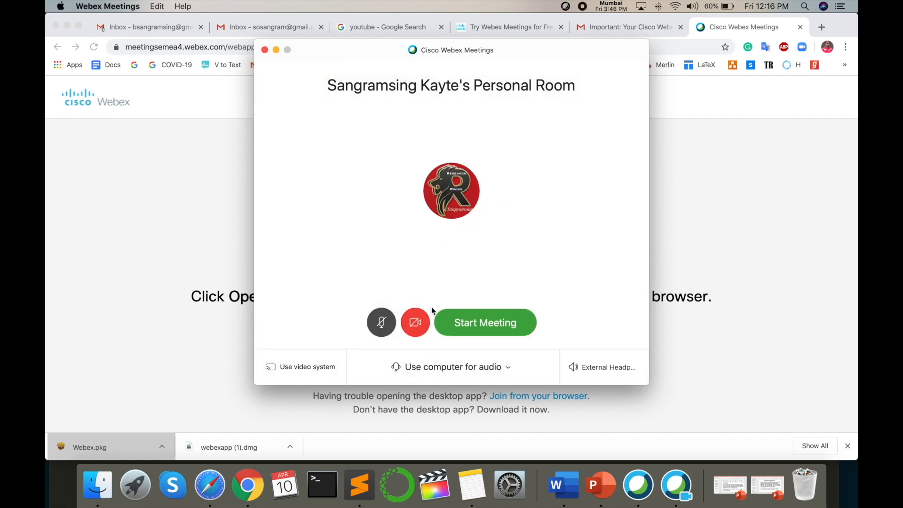
mouse_move(381, 323)
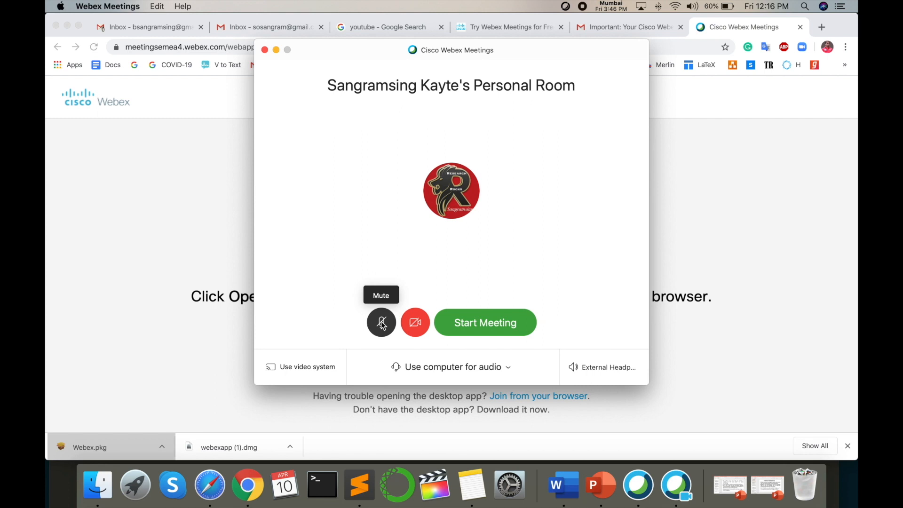
click(452, 367)
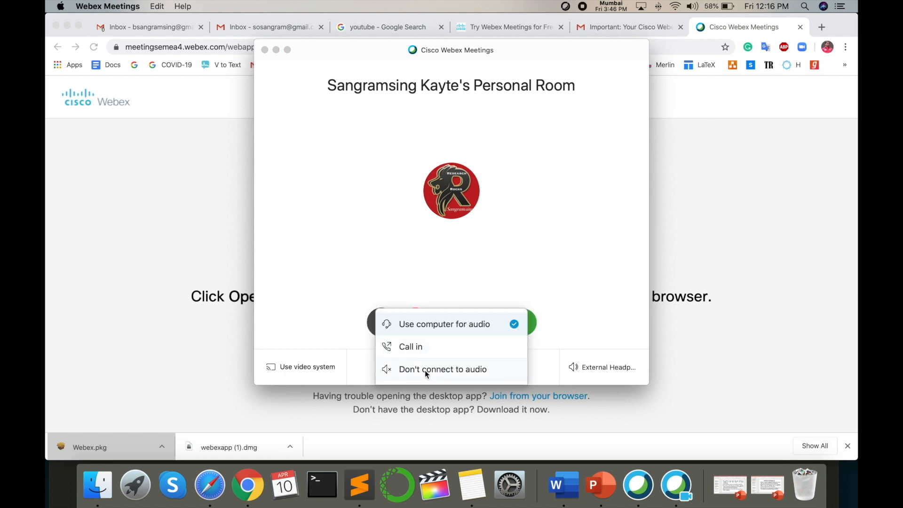
click(444, 323)
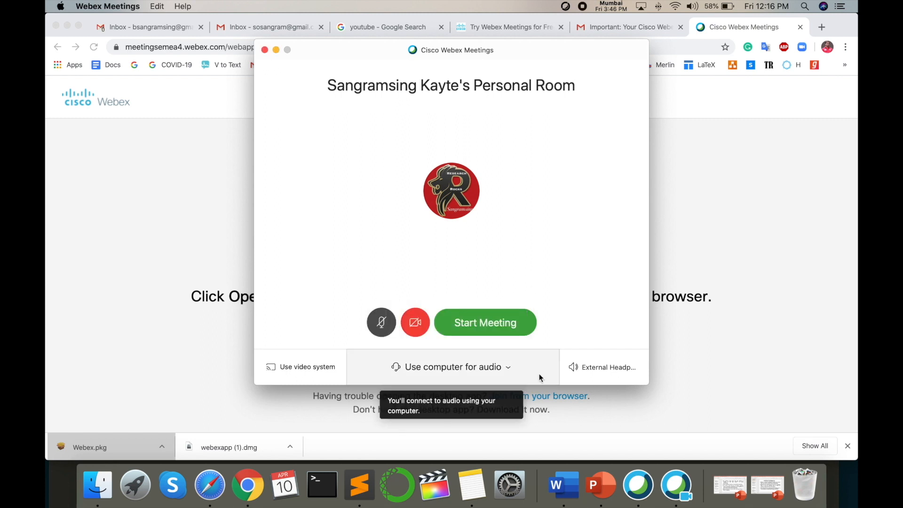
mouse_move(299, 367)
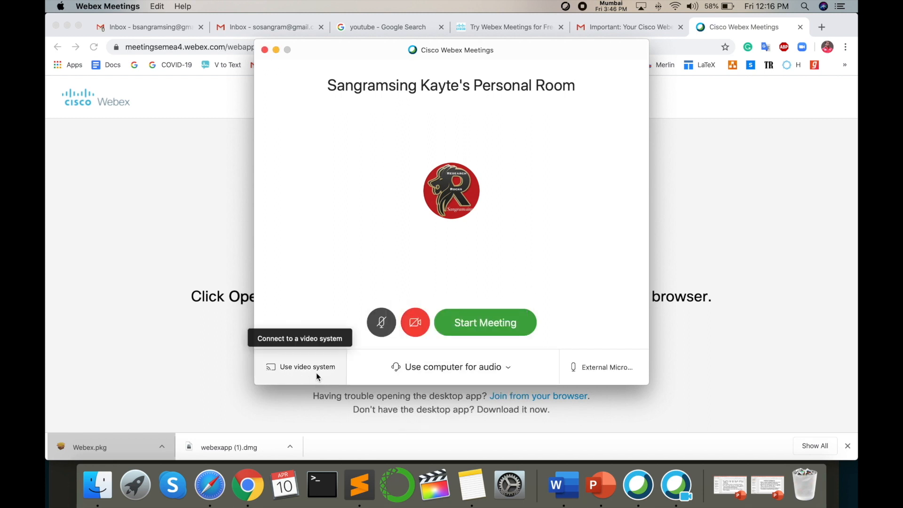
mouse_move(485, 321)
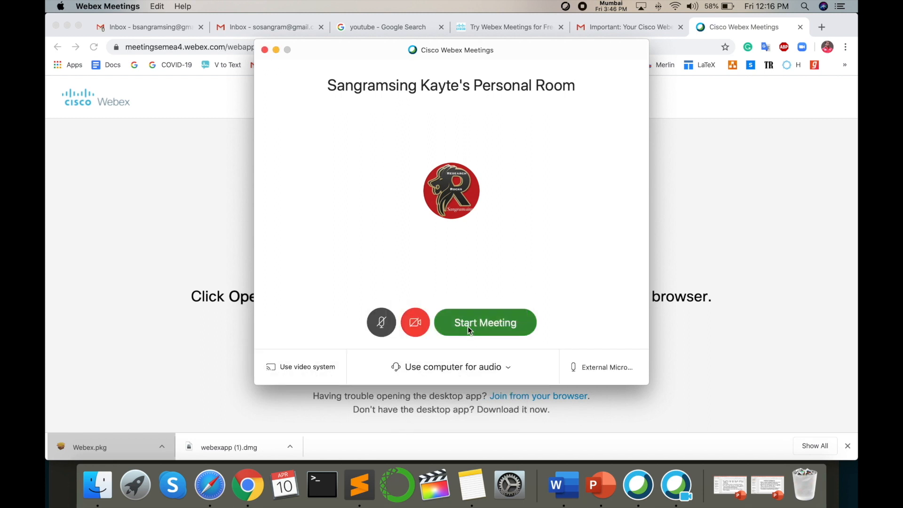
click(484, 322)
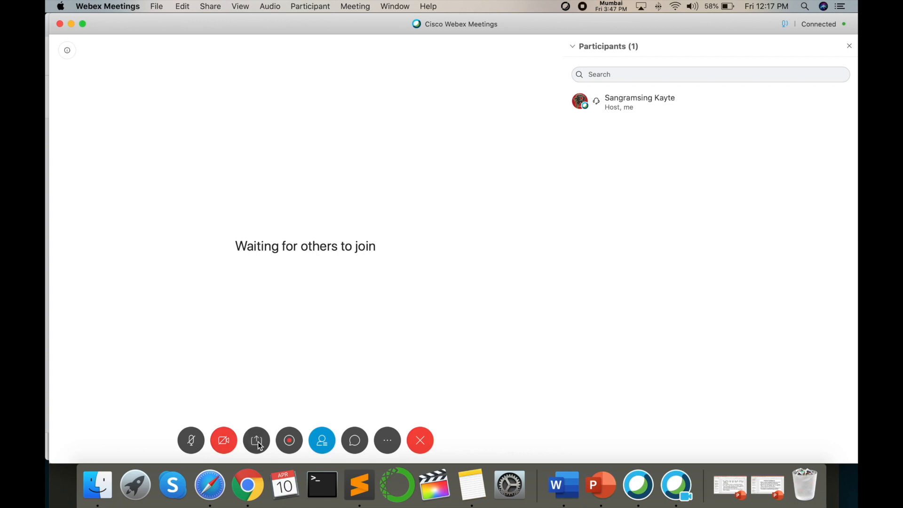
Share the entire screen with the meeting from the Share Content choices.
click(255, 440)
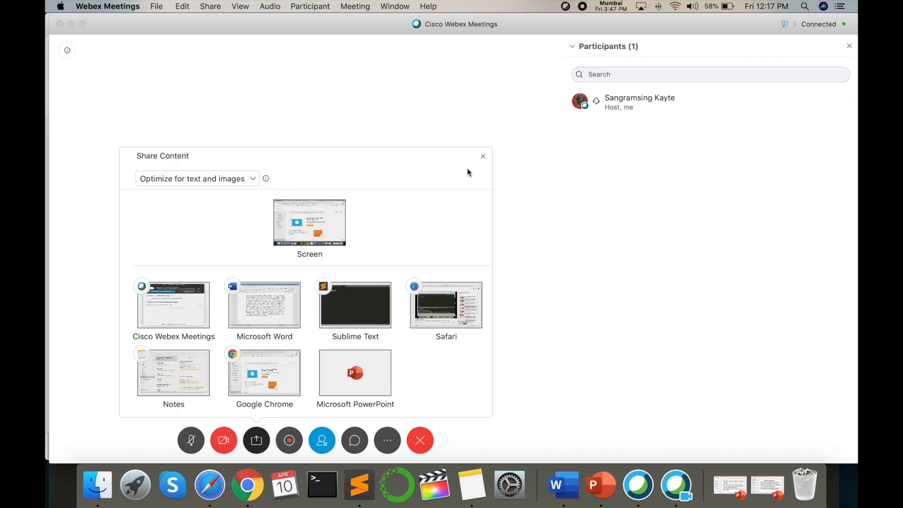
mouse_move(309, 222)
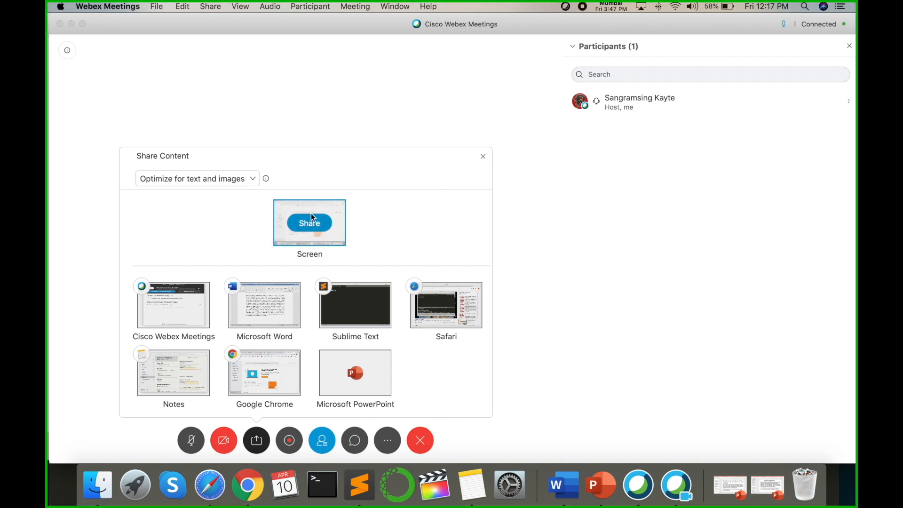
click(310, 223)
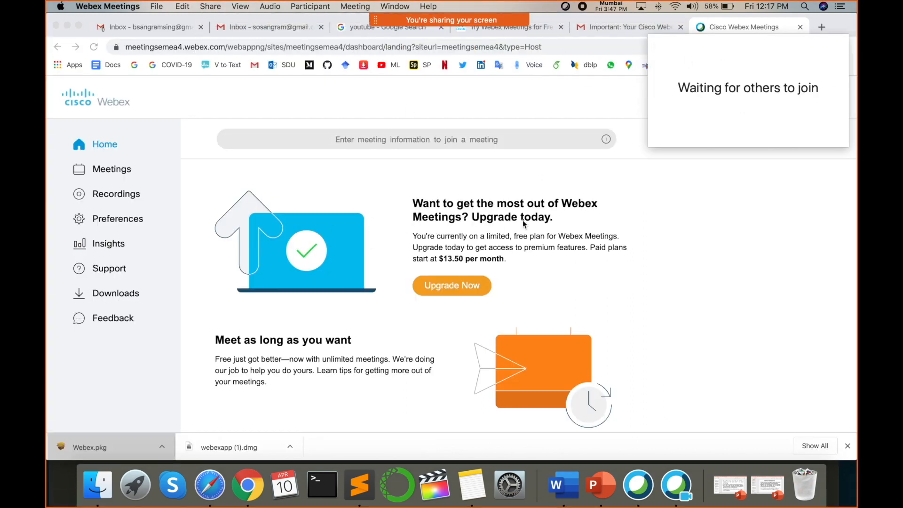
mouse_move(754, 198)
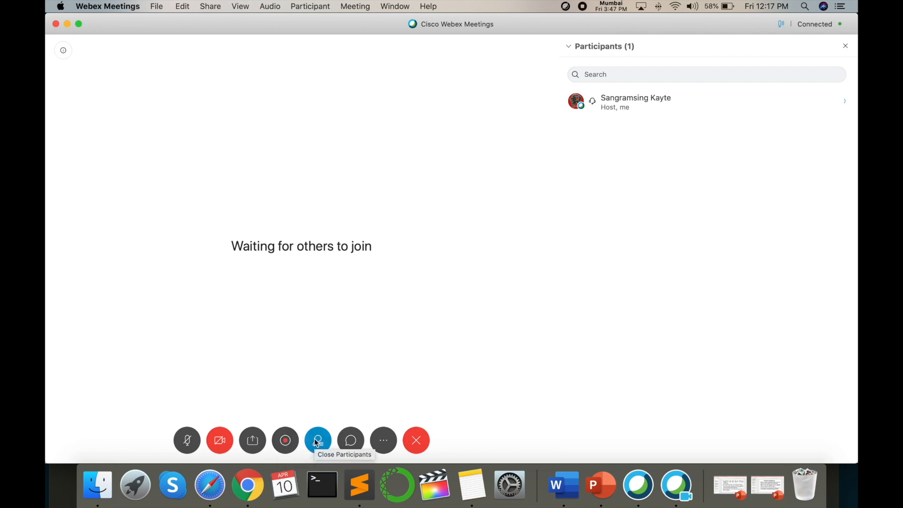
Send 'Hello research rocks' to everyone in the meeting chat.
click(350, 440)
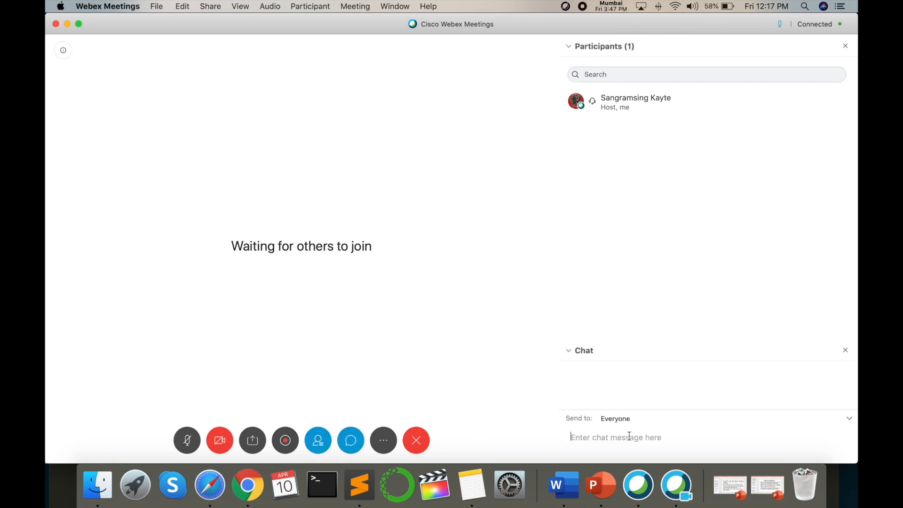
text(Hello res)
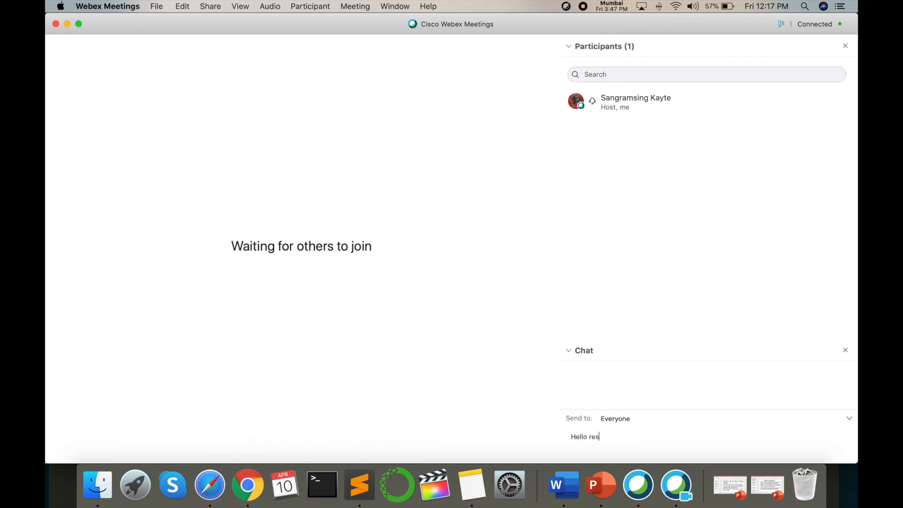
click(382, 440)
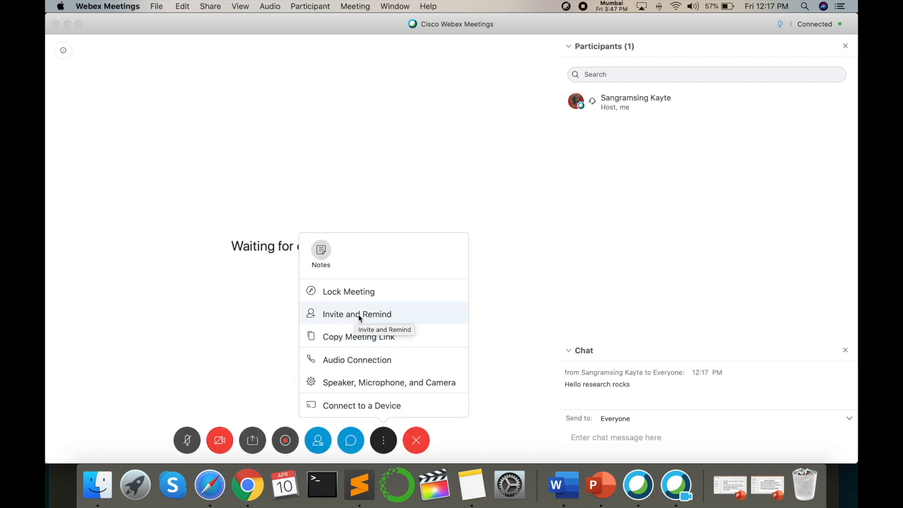
Email a meeting invitation to one invitee via Invite and Remind, then dismiss the confirmation.
click(357, 314)
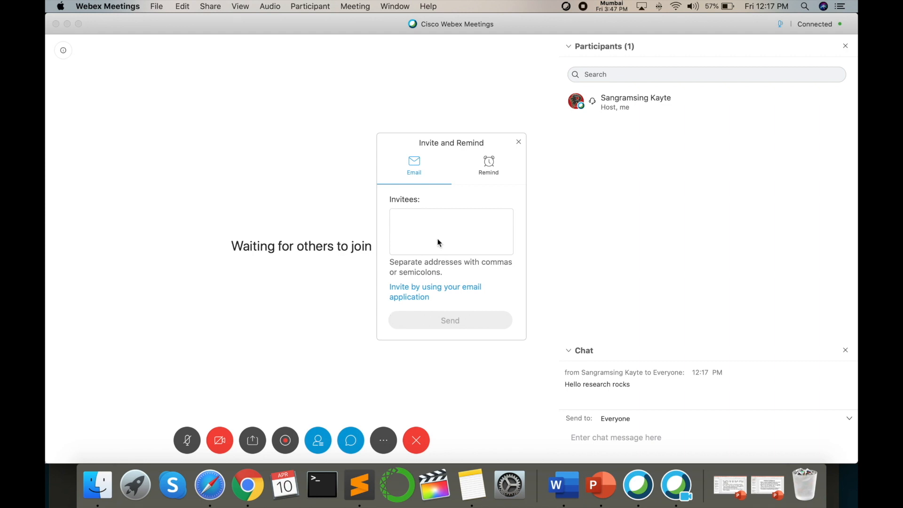
mouse_move(452, 294)
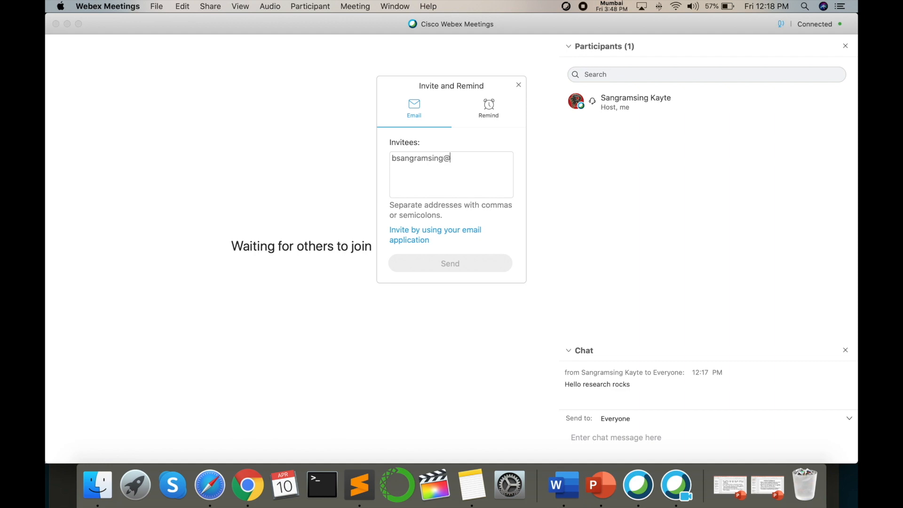
click(450, 263)
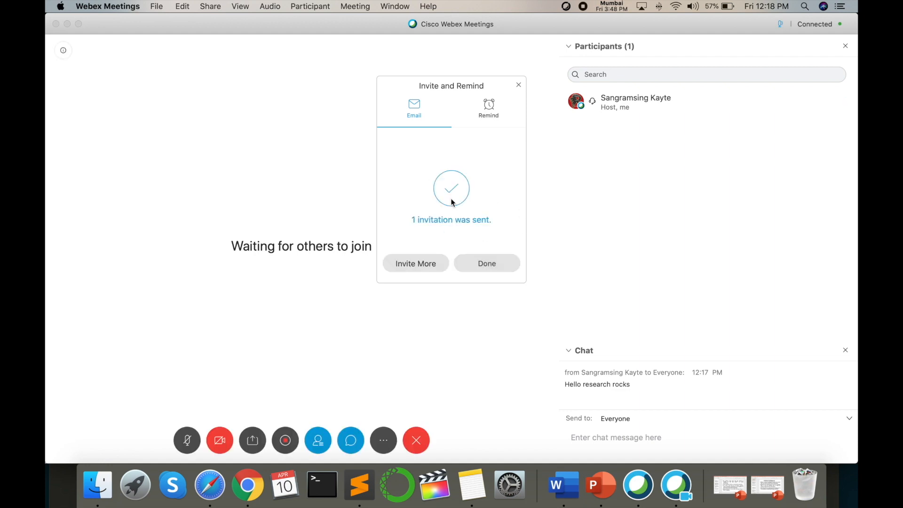
mouse_move(486, 259)
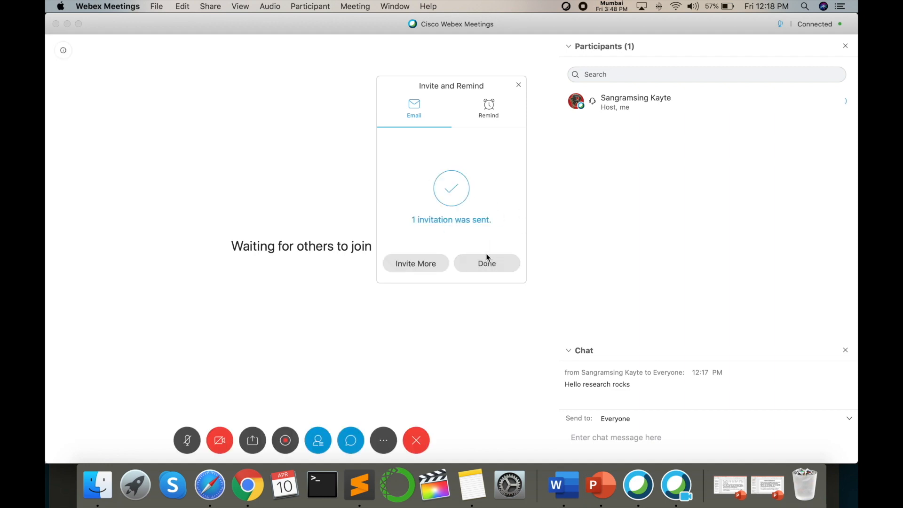
click(486, 263)
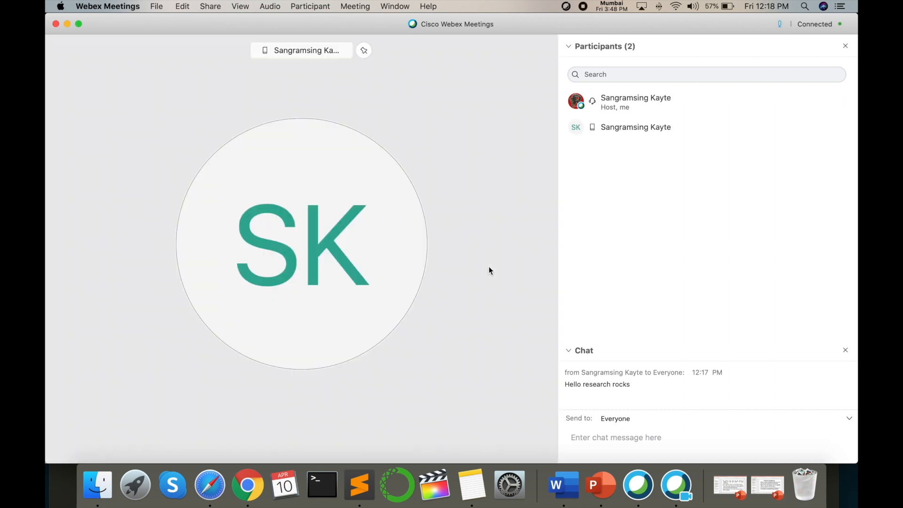
mouse_move(363, 338)
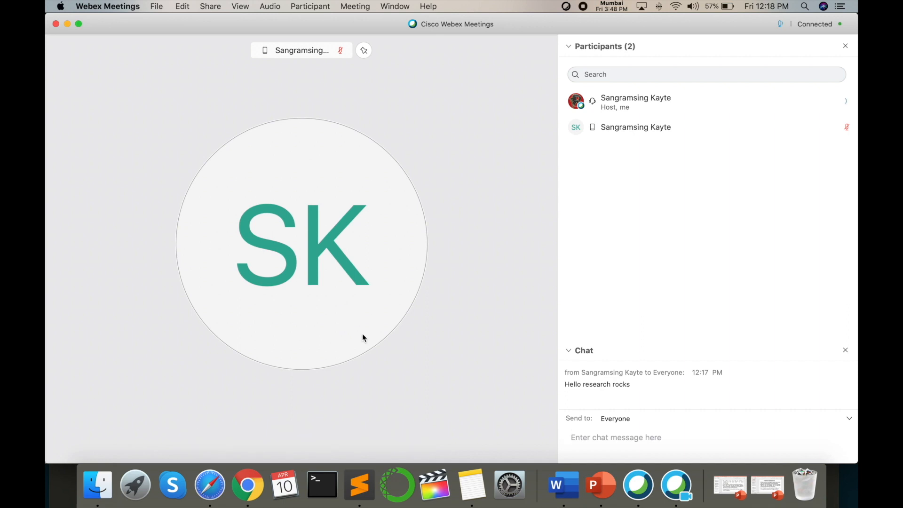
mouse_move(319, 419)
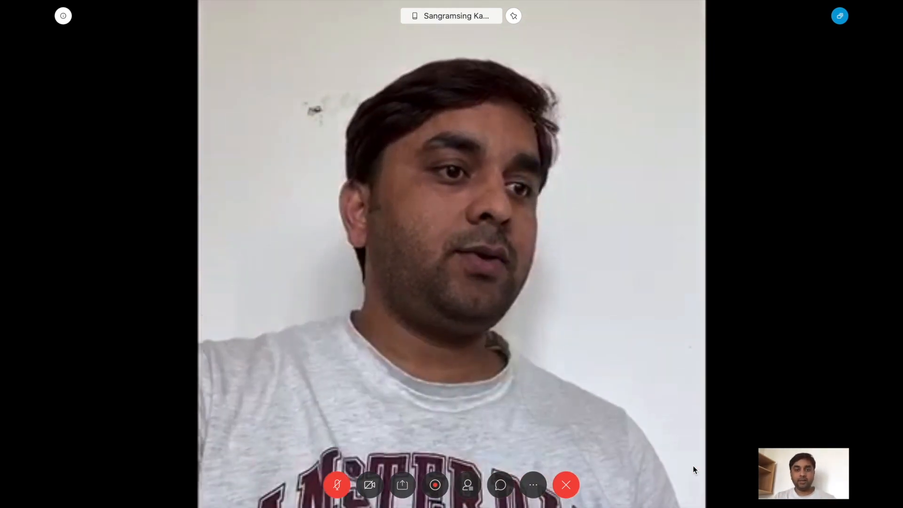
Leave the full-screen view of the mobile attendee's video.
click(383, 440)
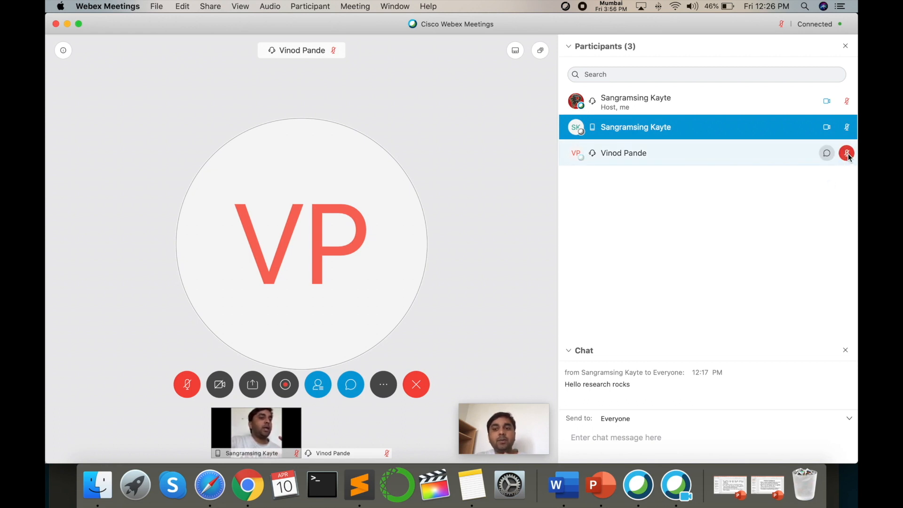
mouse_move(846, 152)
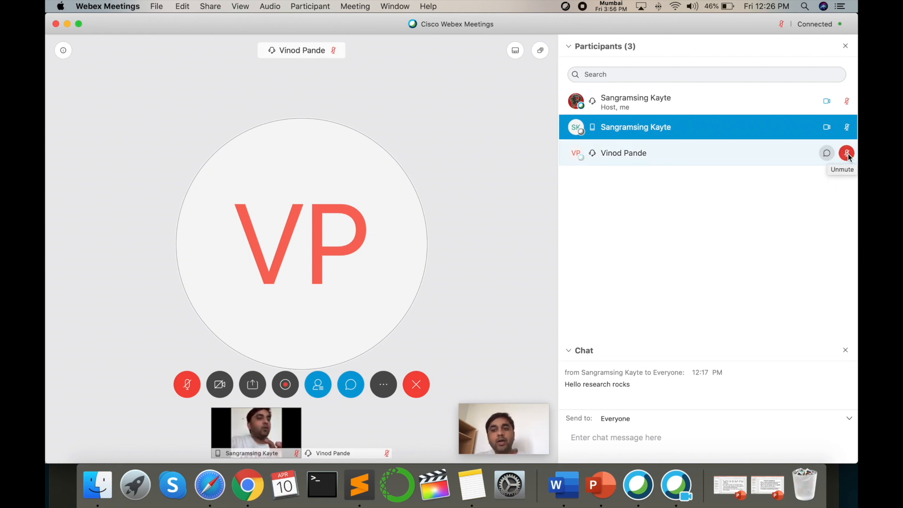
click(846, 152)
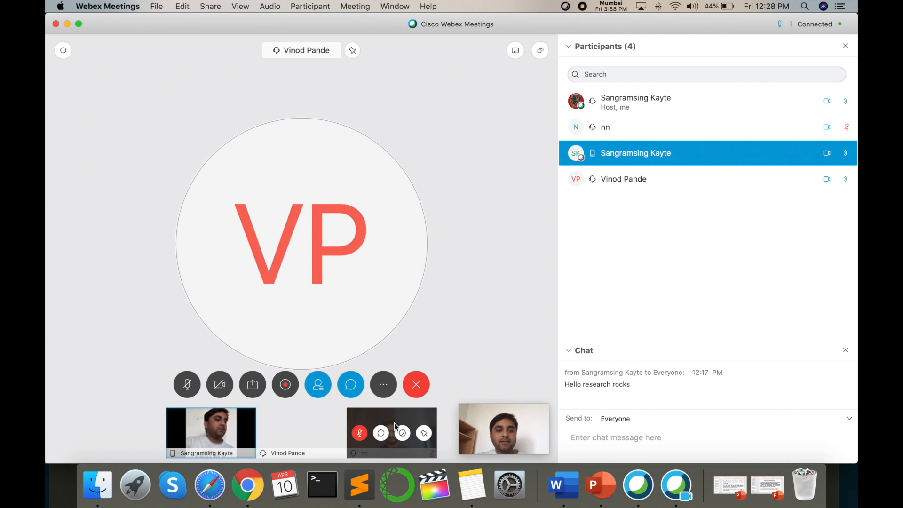
mouse_move(693, 224)
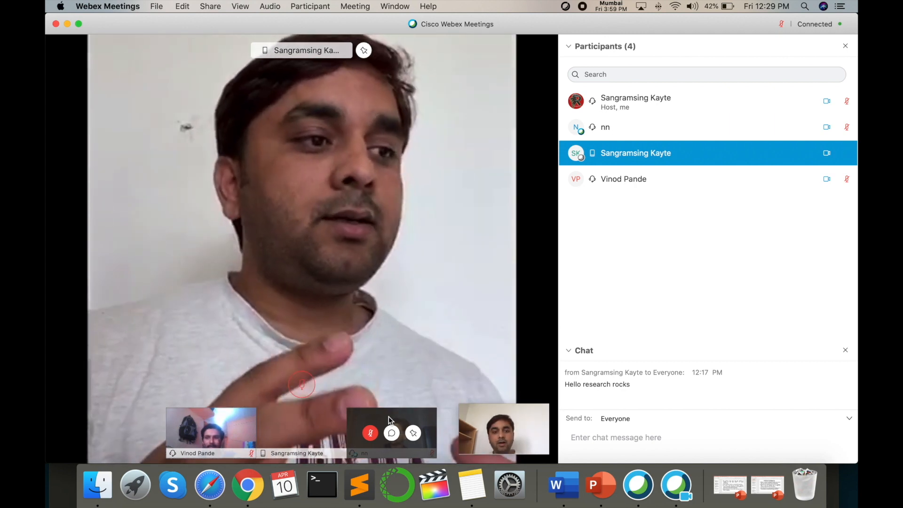
mouse_move(523, 322)
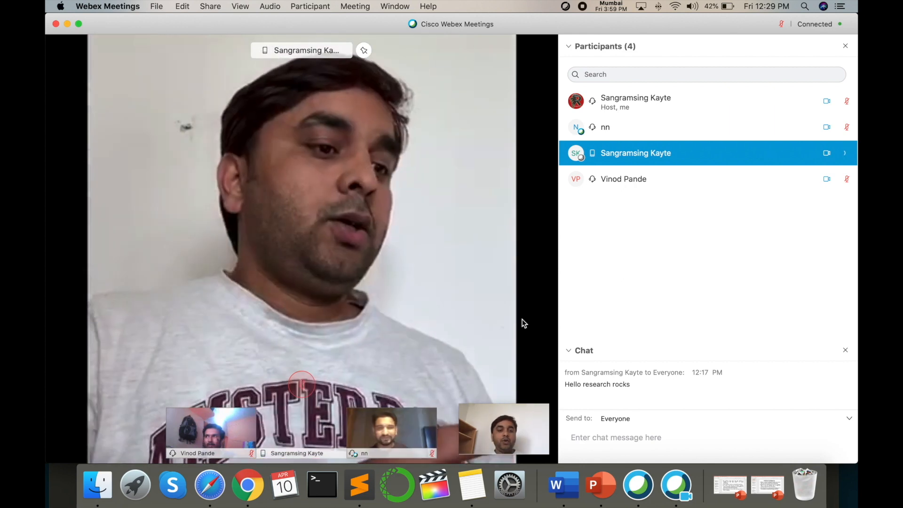